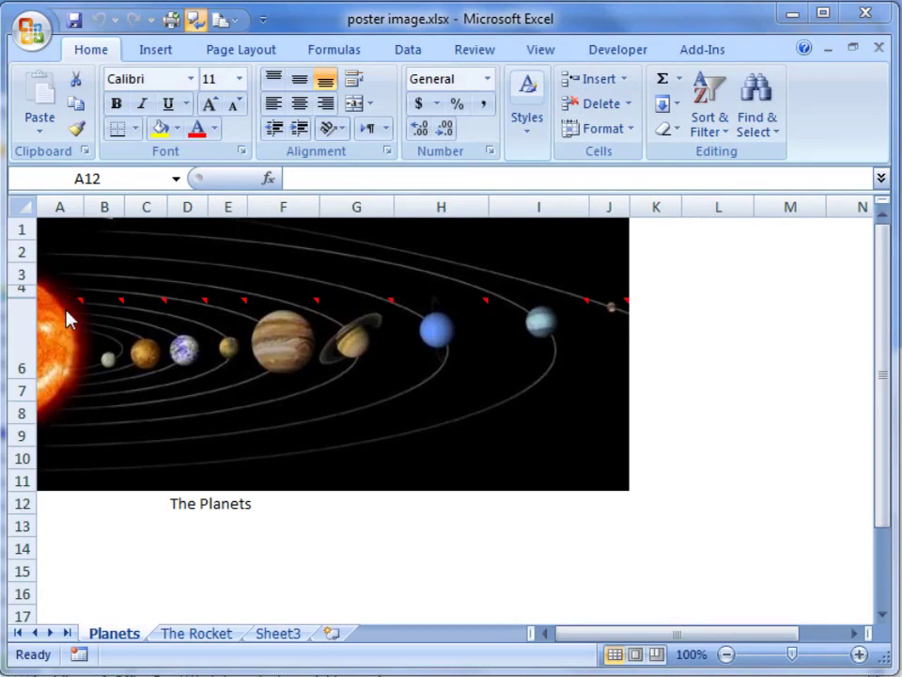
mouse_move(83, 308)
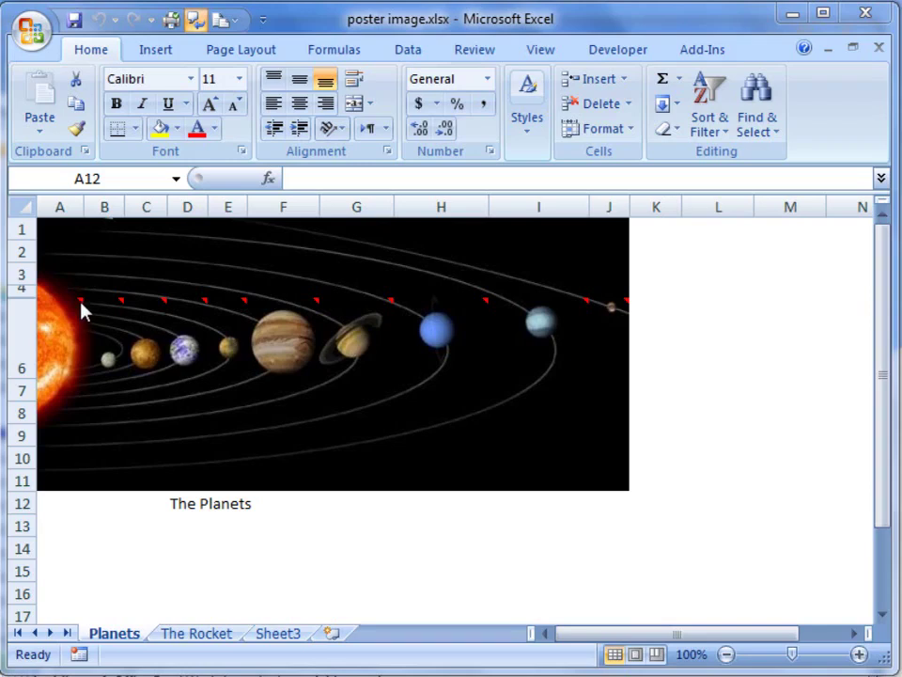
mouse_move(79, 303)
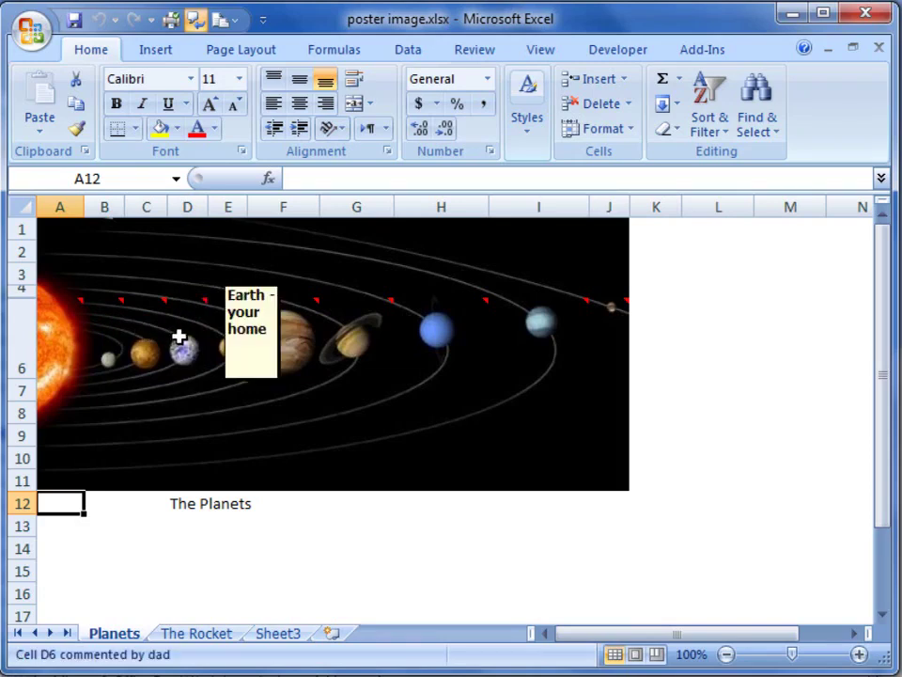
mouse_move(225, 338)
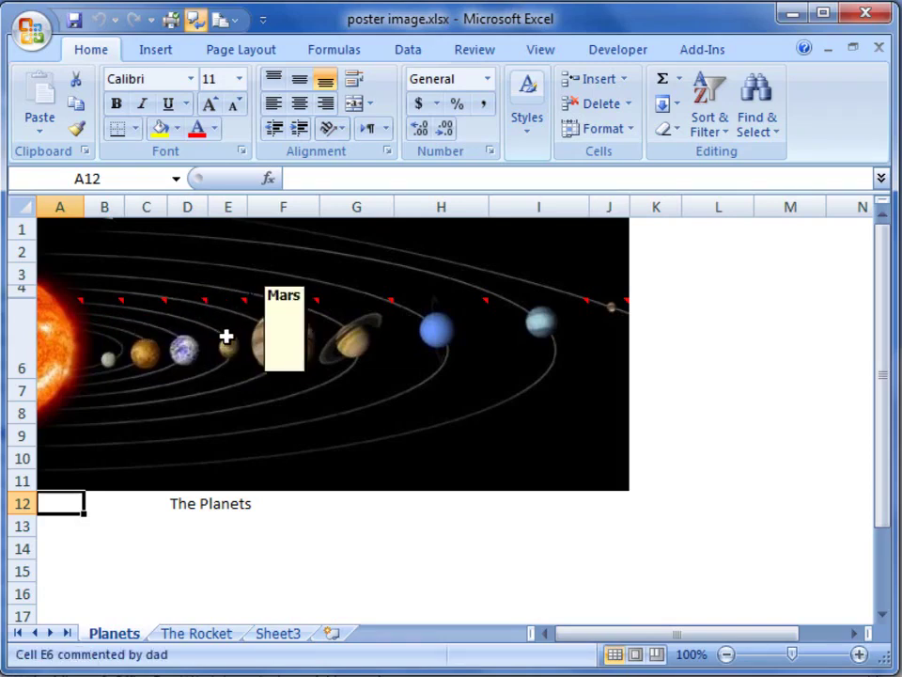
mouse_move(267, 336)
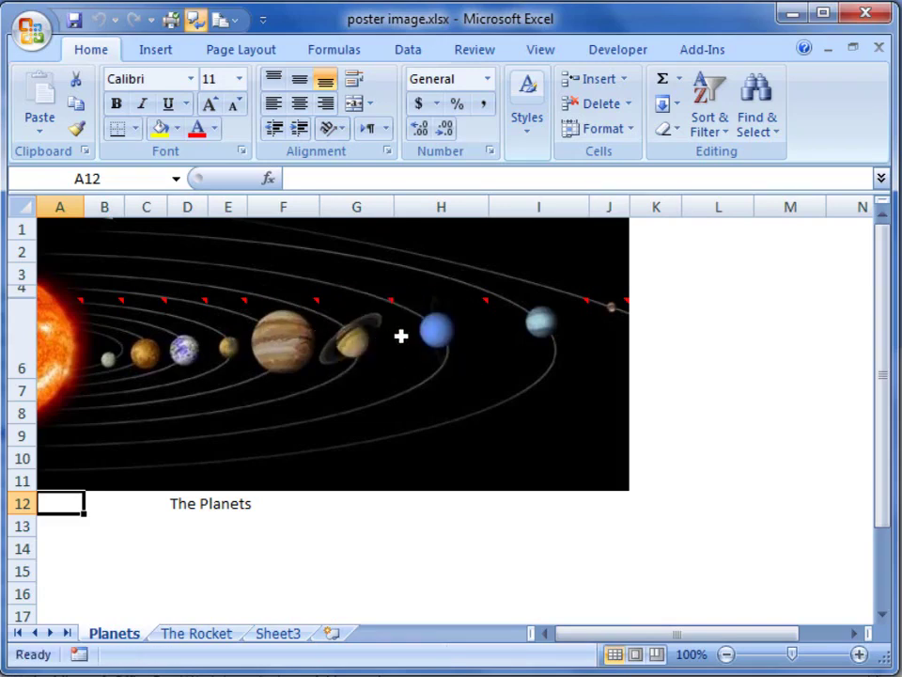
mouse_move(500, 331)
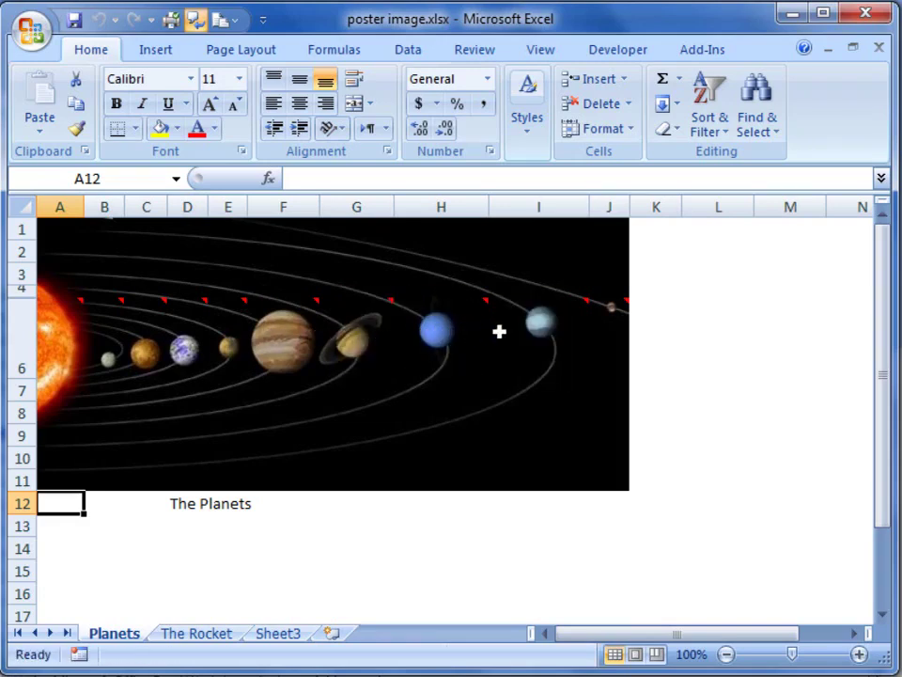
mouse_move(609, 305)
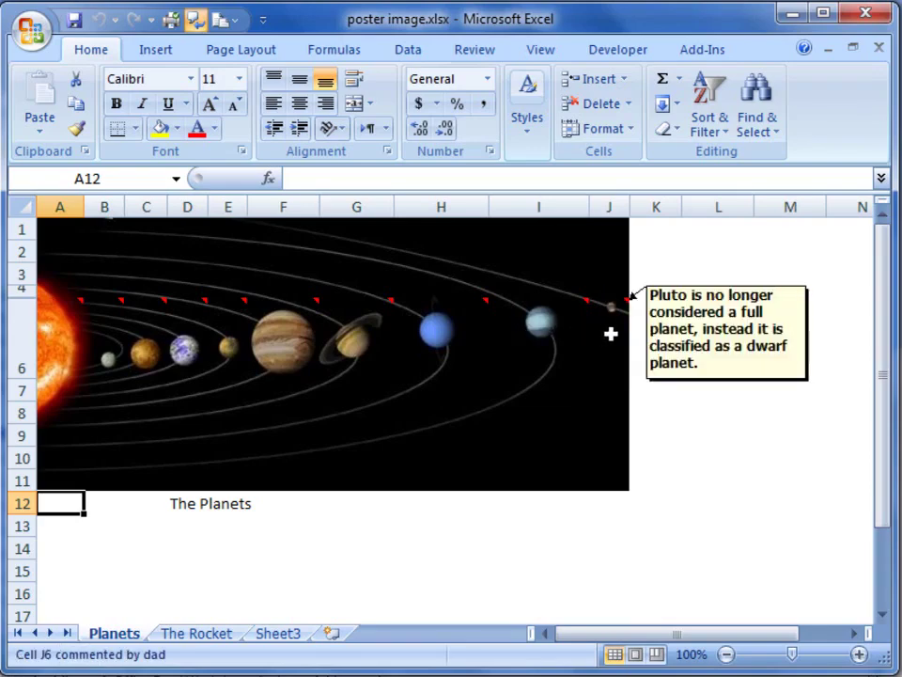
- Switch to The Rocket sheet showing the labelled steam locomotive photo
click(196, 632)
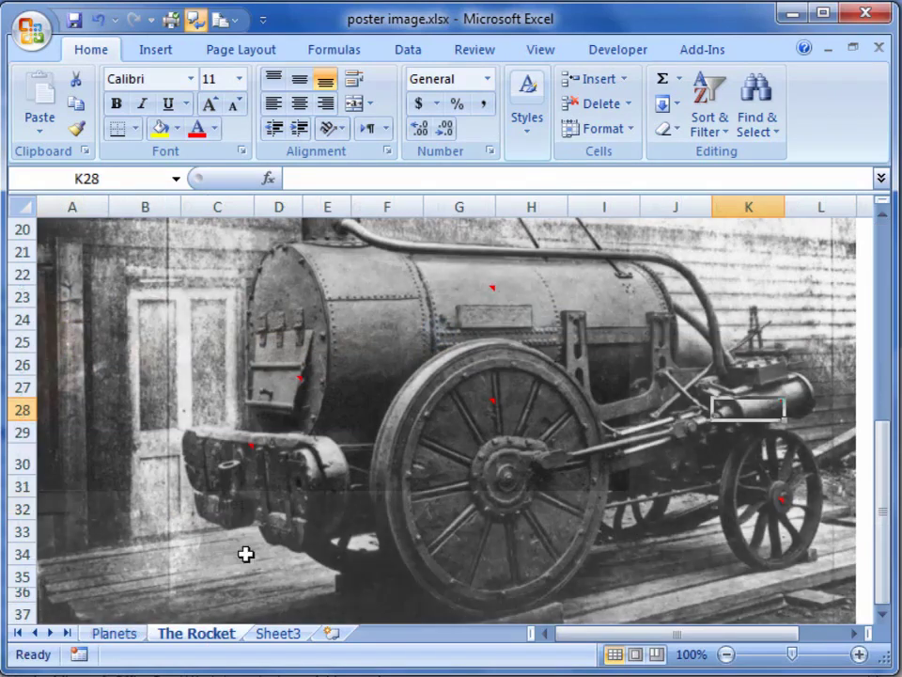
mouse_move(297, 402)
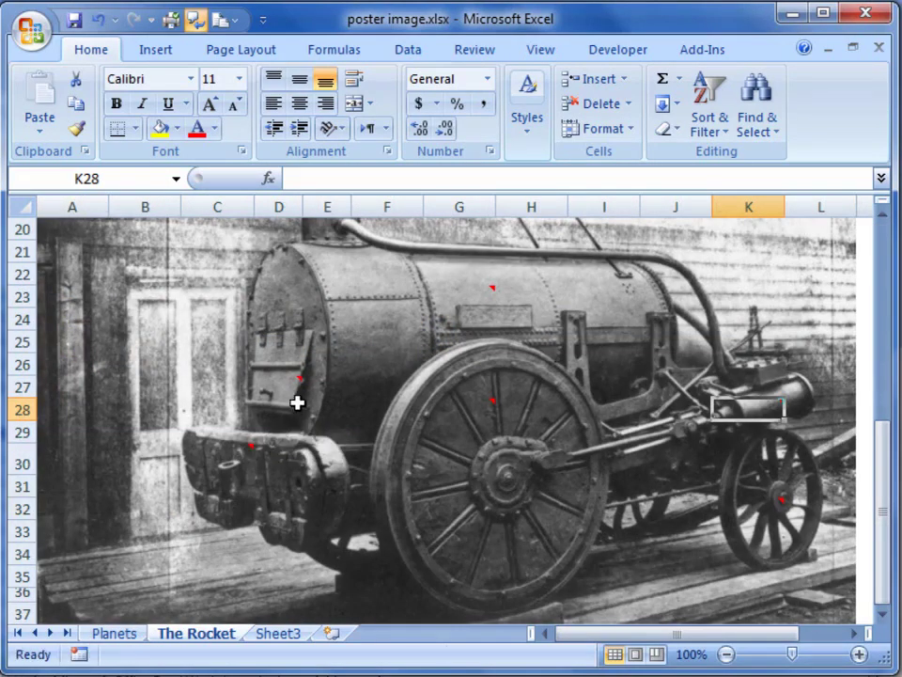
mouse_move(481, 444)
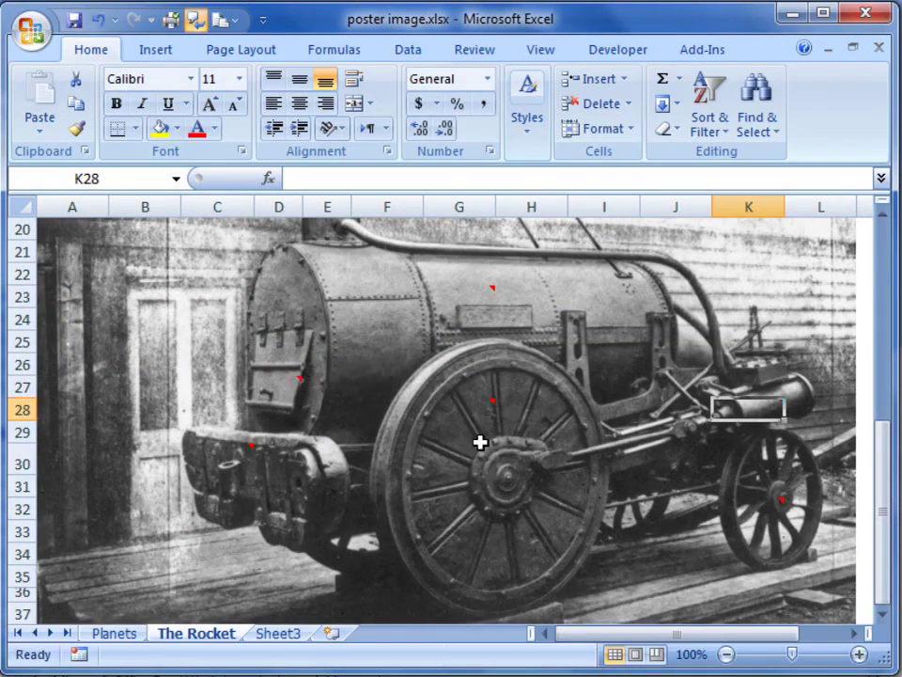
mouse_move(782, 515)
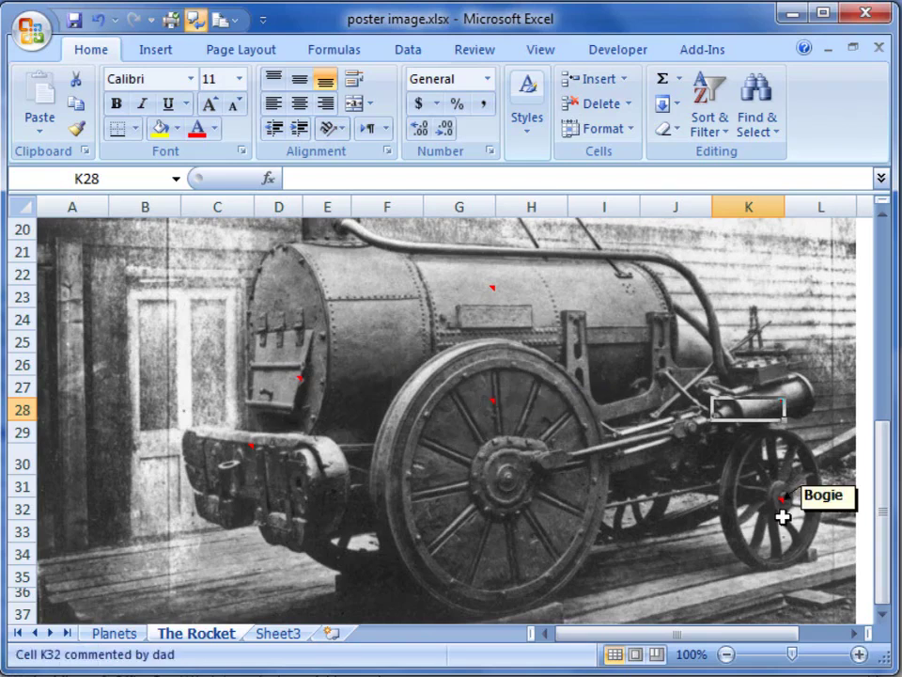
mouse_move(466, 286)
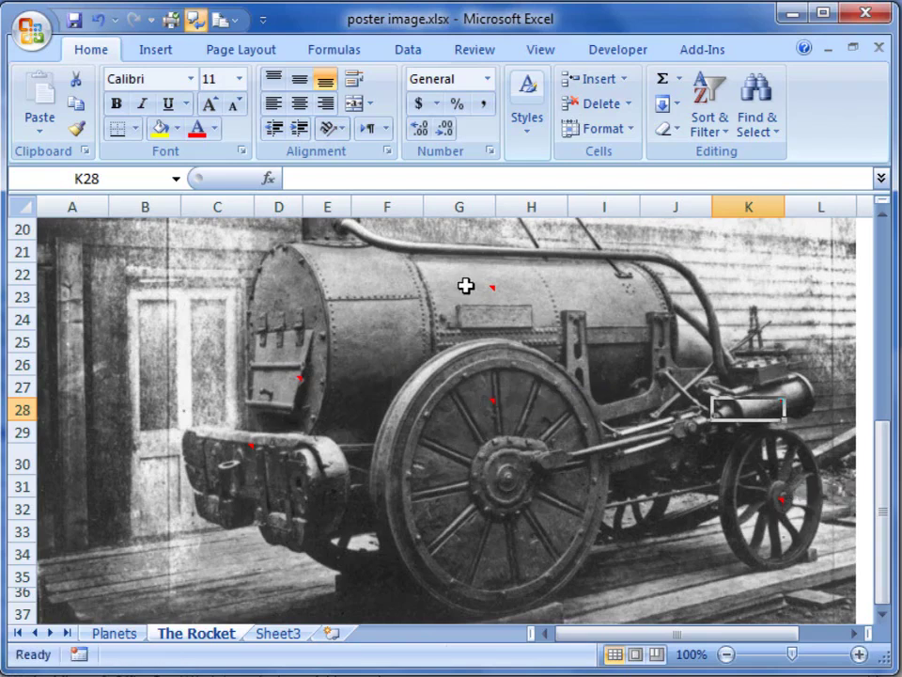
mouse_move(484, 289)
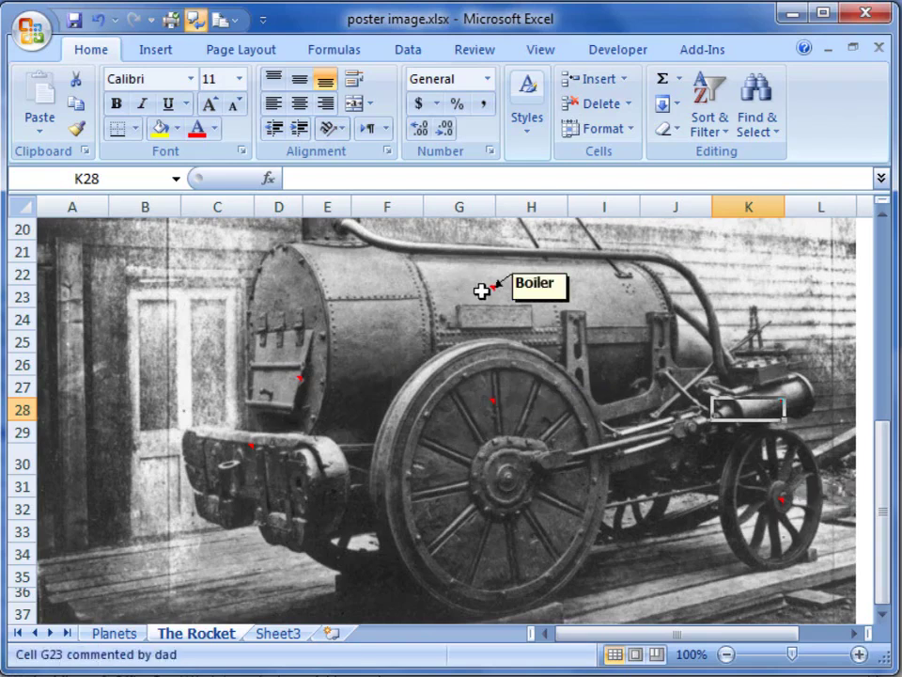
mouse_move(554, 512)
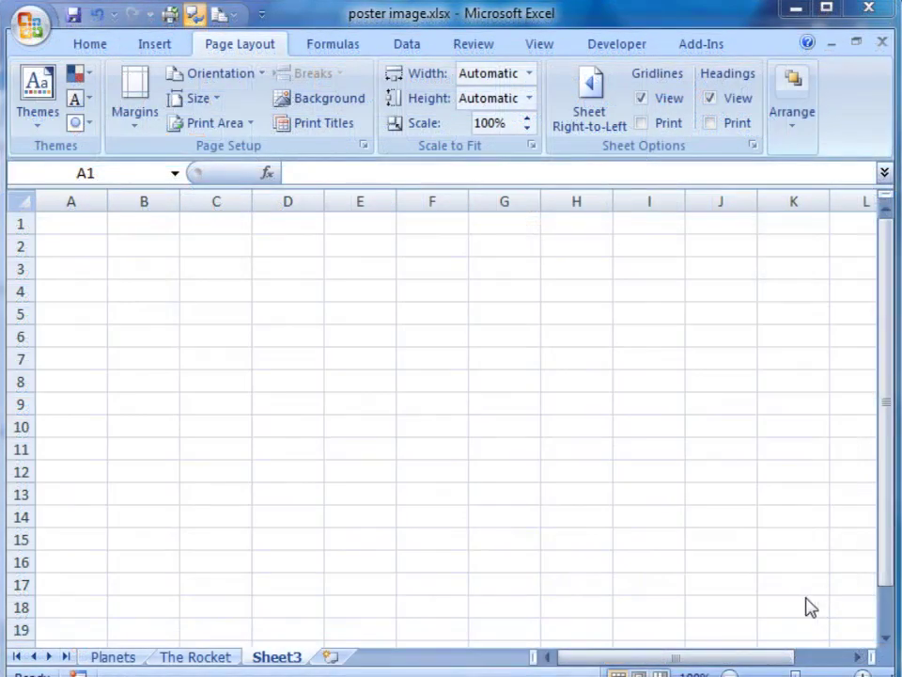
click(72, 222)
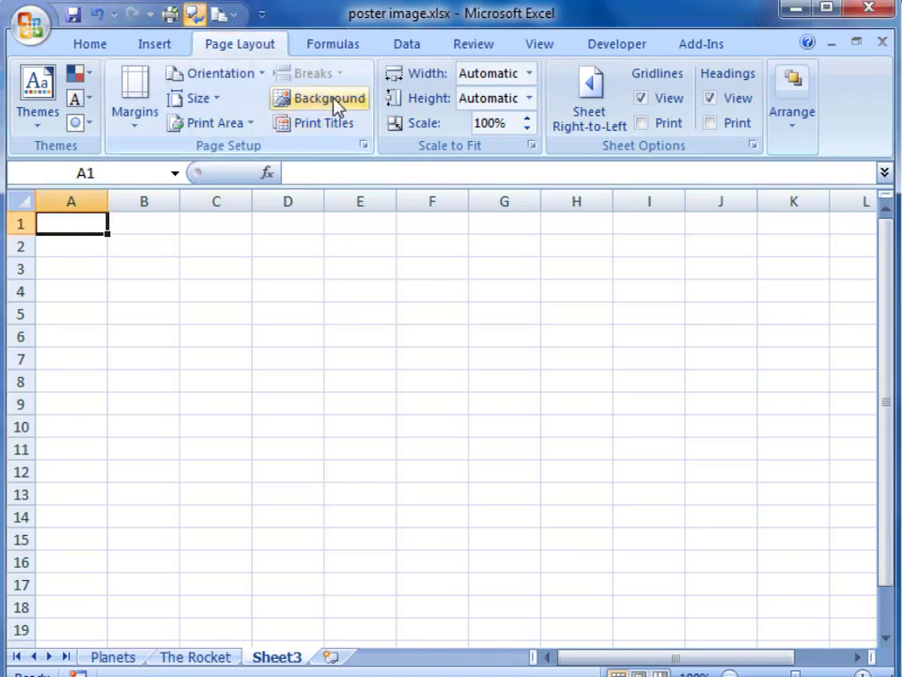
click(329, 98)
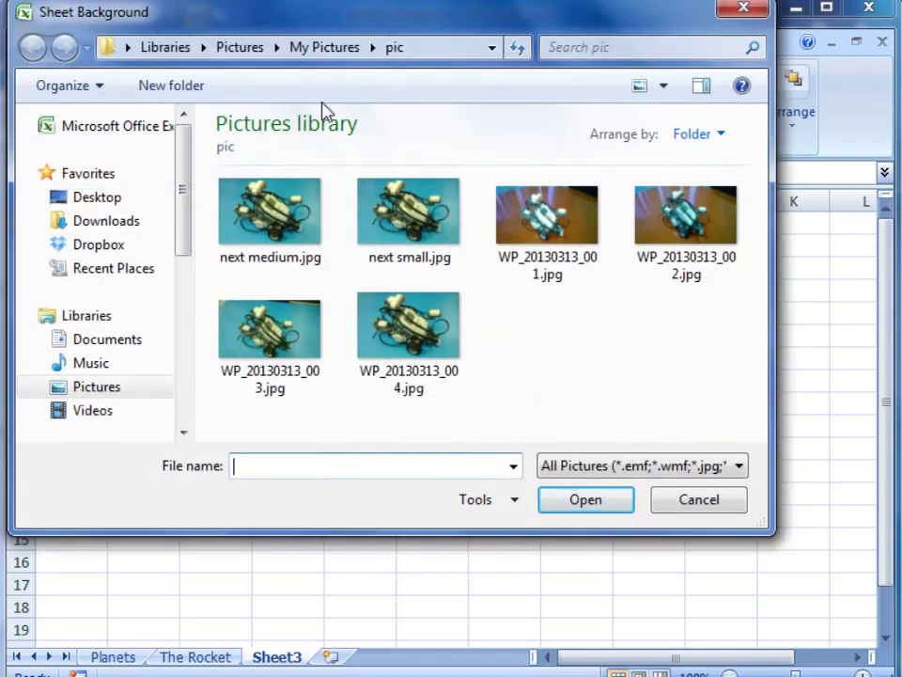
click(408, 323)
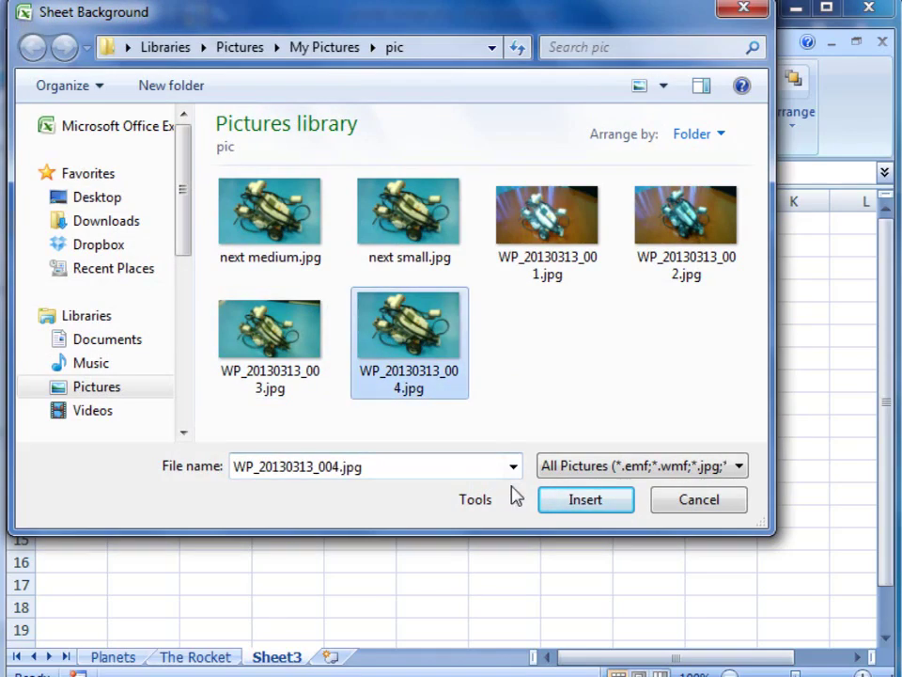
click(584, 500)
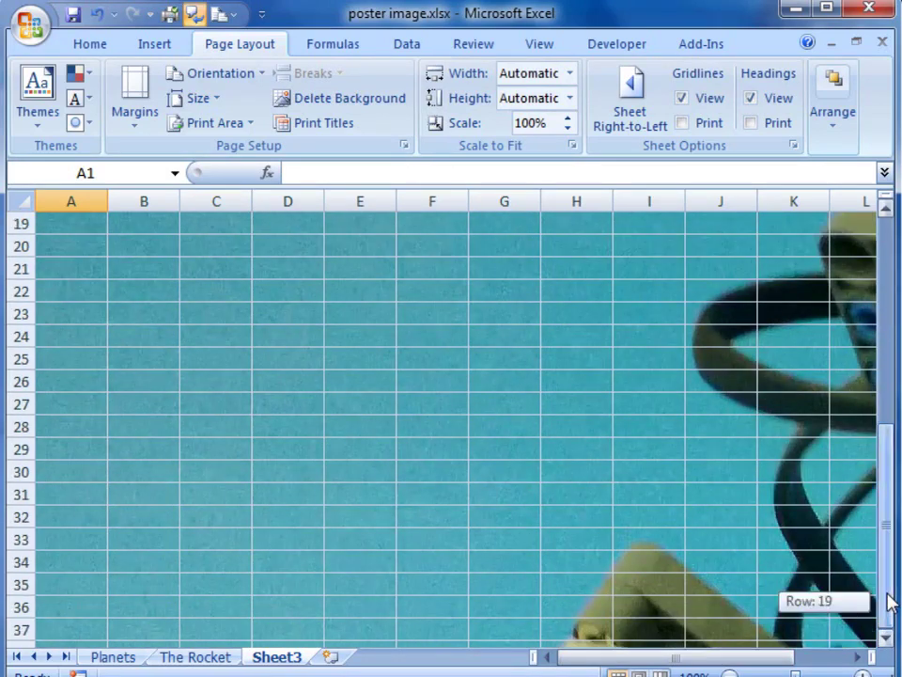
click(350, 98)
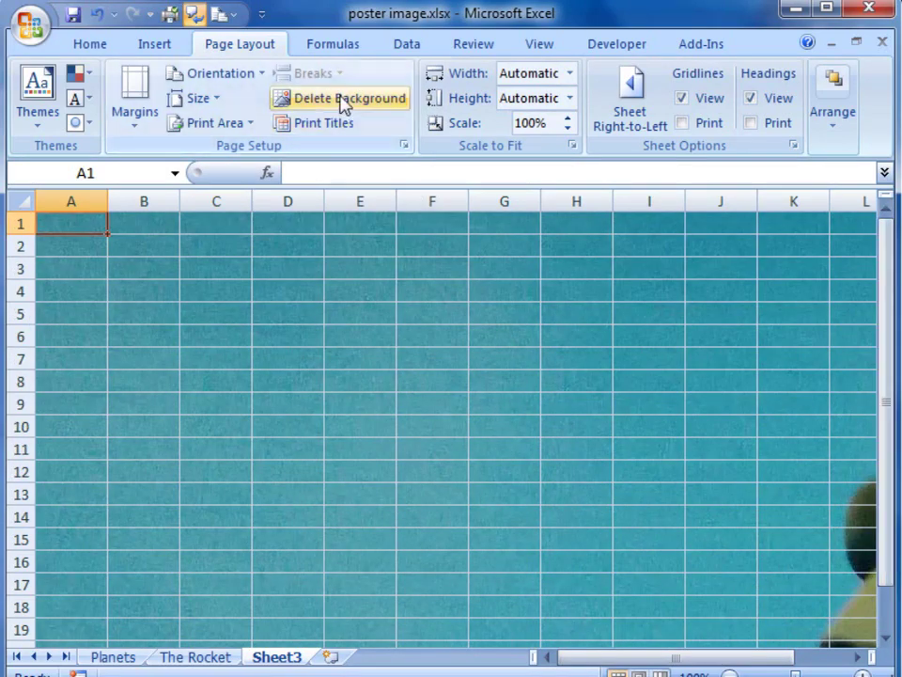
click(334, 98)
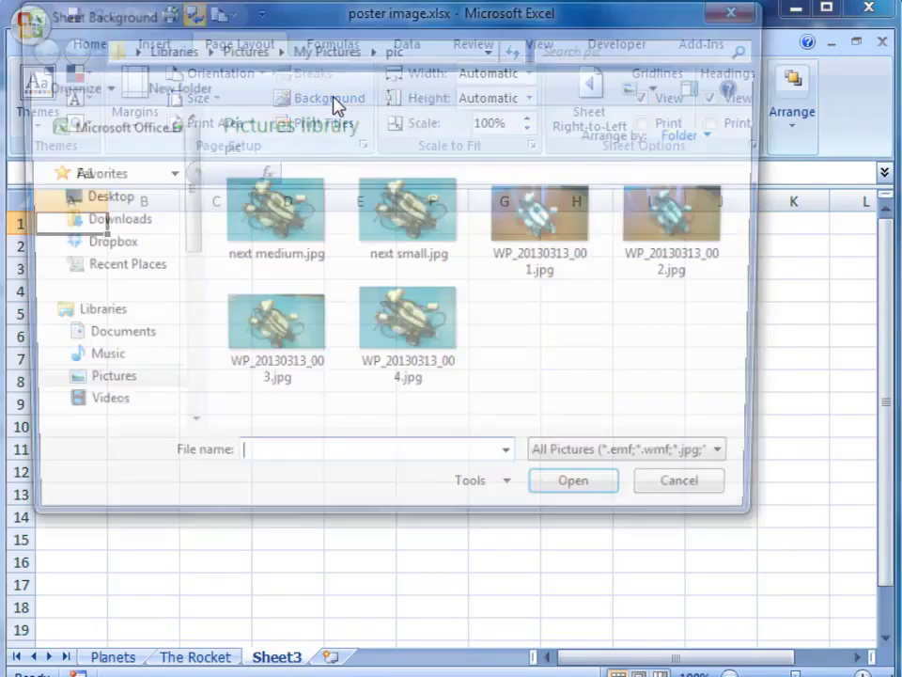
click(410, 210)
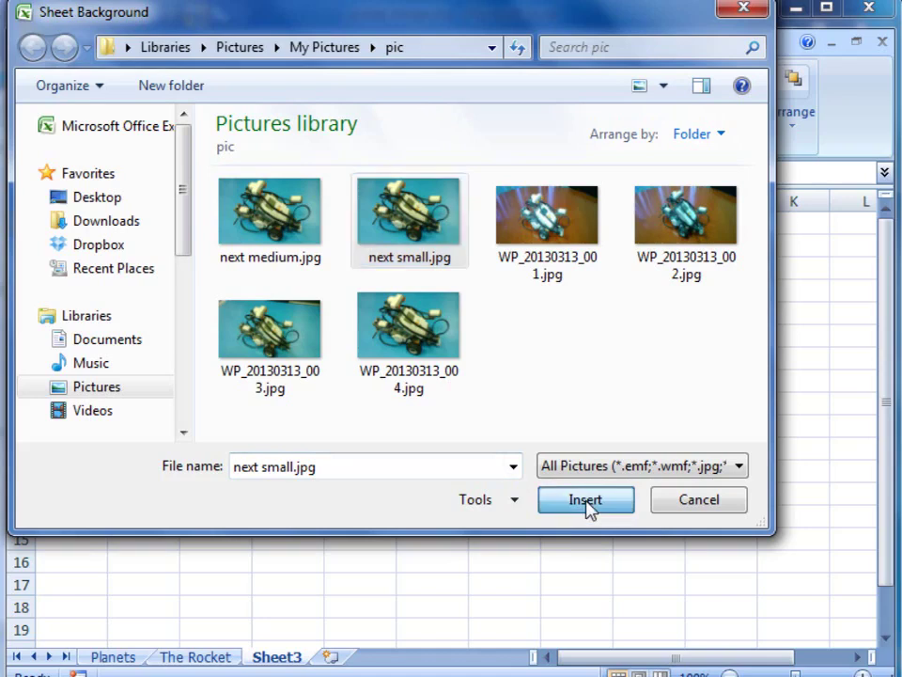
click(586, 500)
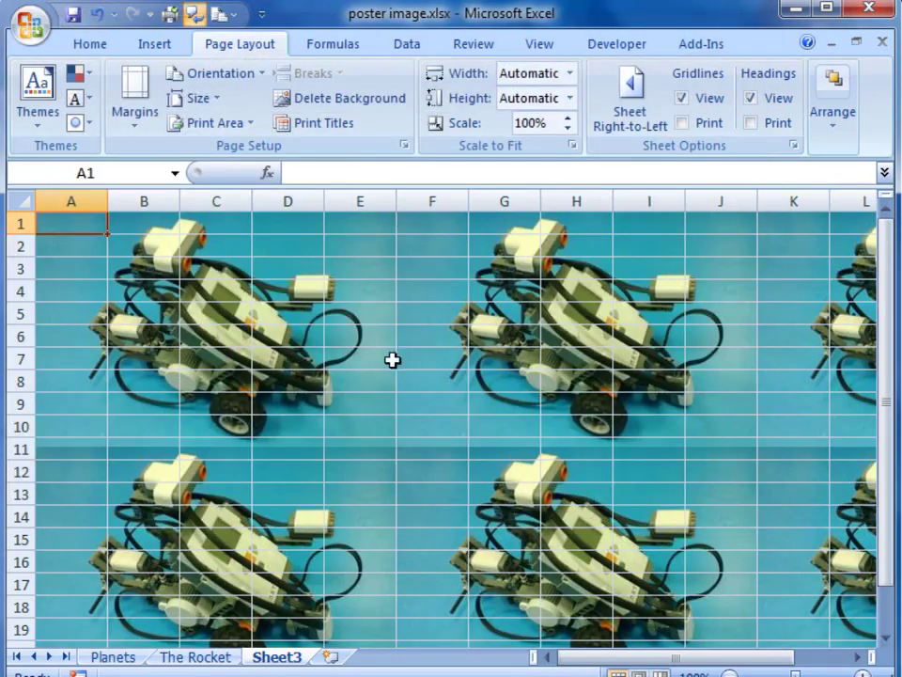
mouse_move(266, 230)
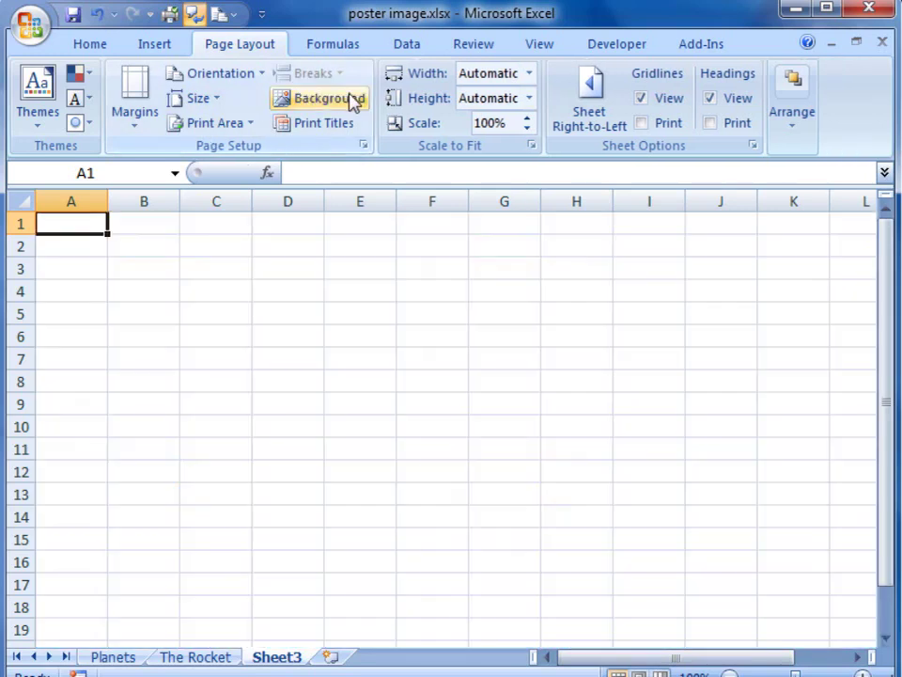
- Insert the medium.jpg robot photo as Sheet3's tiled sheet background
click(319, 98)
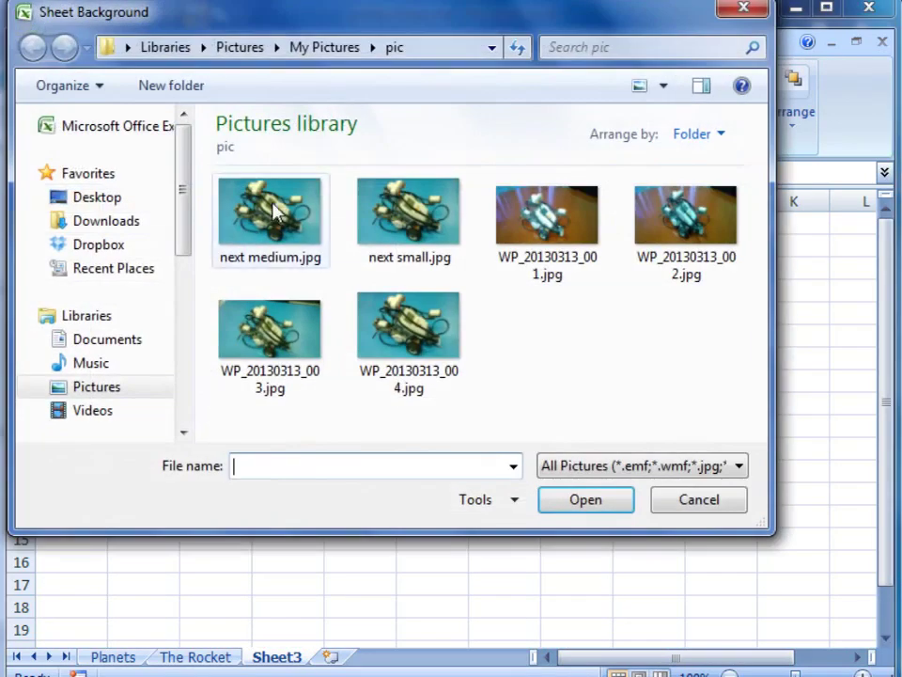
click(271, 217)
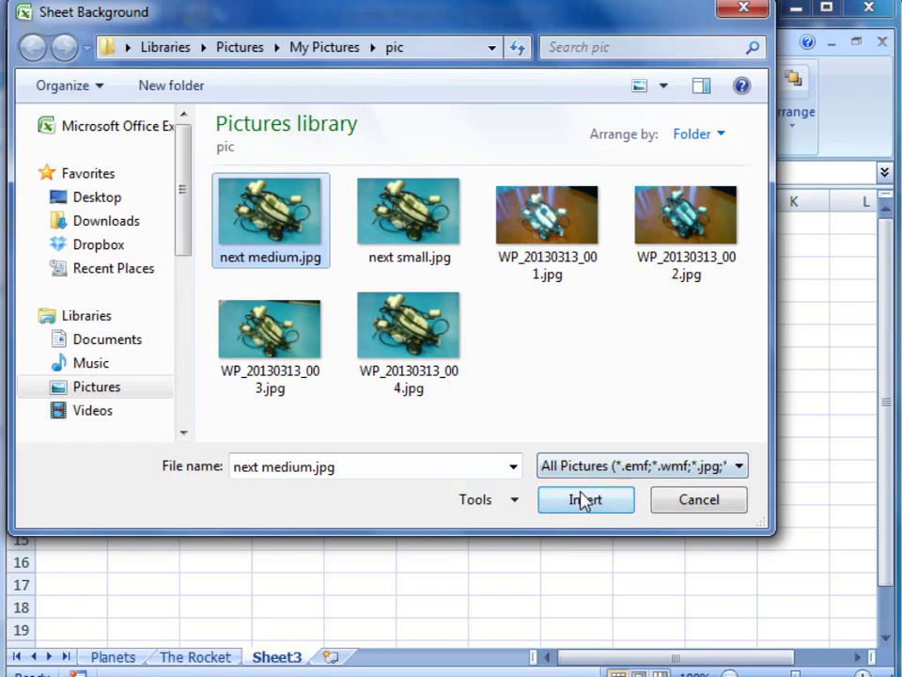
click(587, 500)
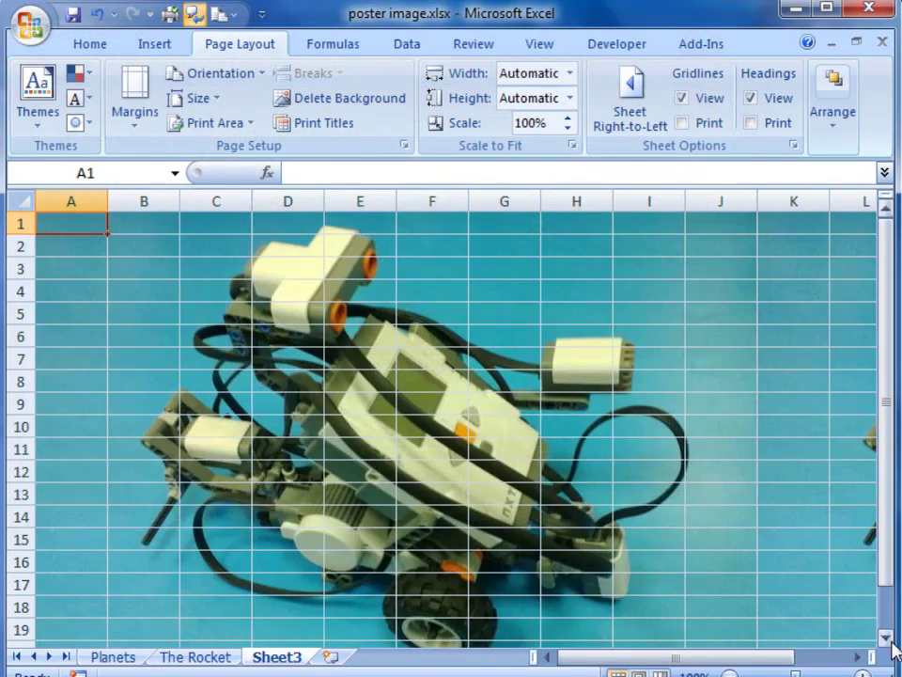
scroll(down, 3)
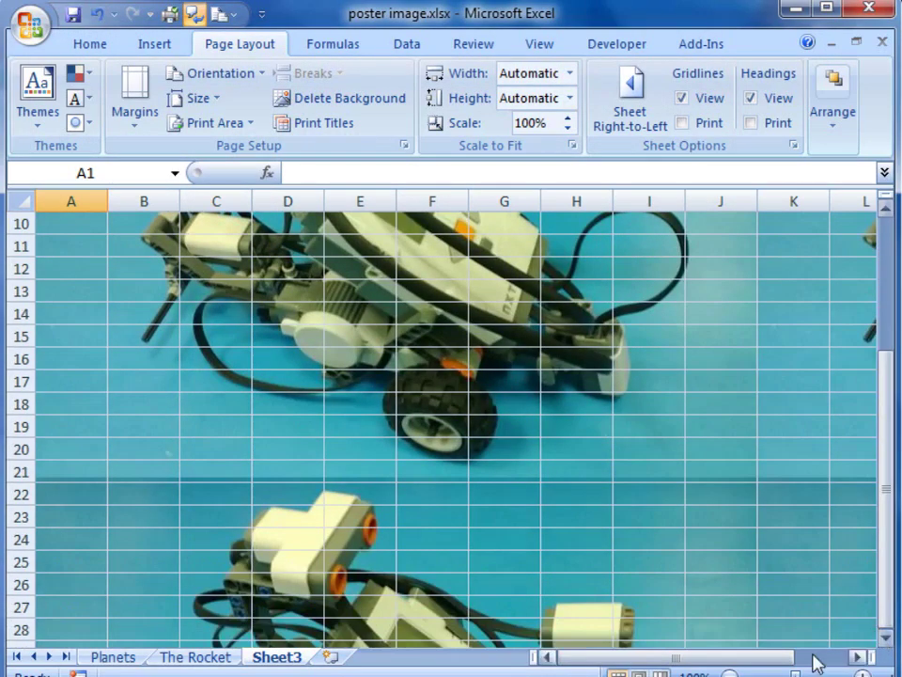
click(857, 656)
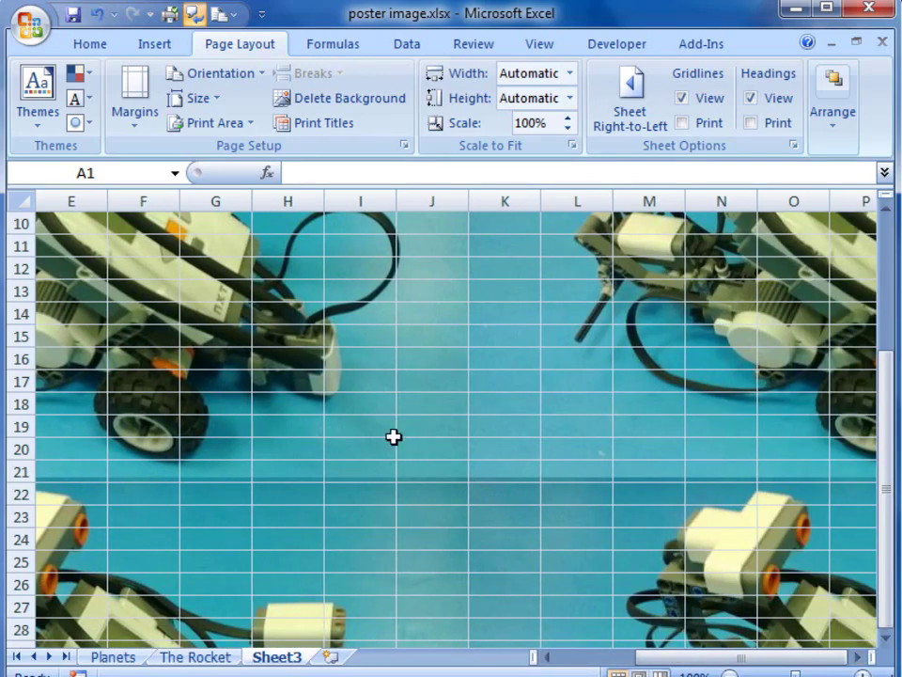
mouse_move(428, 470)
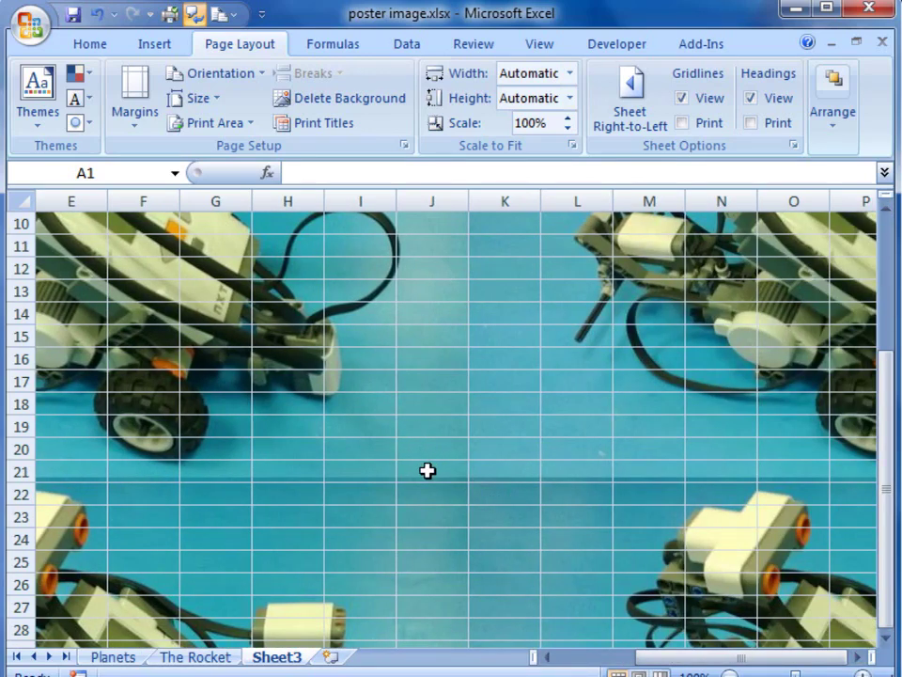
click(432, 470)
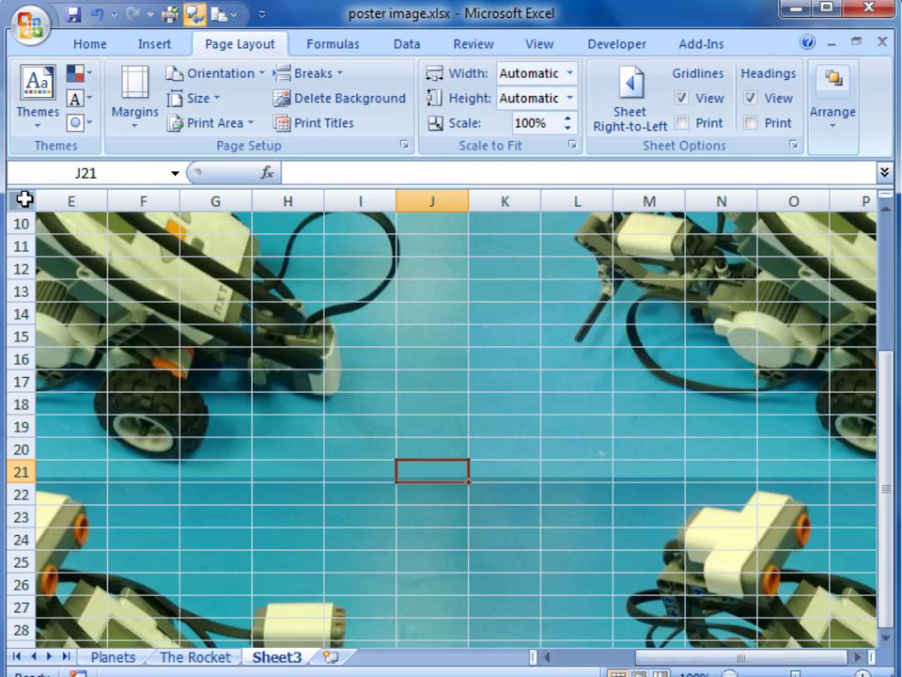
- Select all cells on Sheet3 and apply a solid white fill, covering the robot photo
click(72, 222)
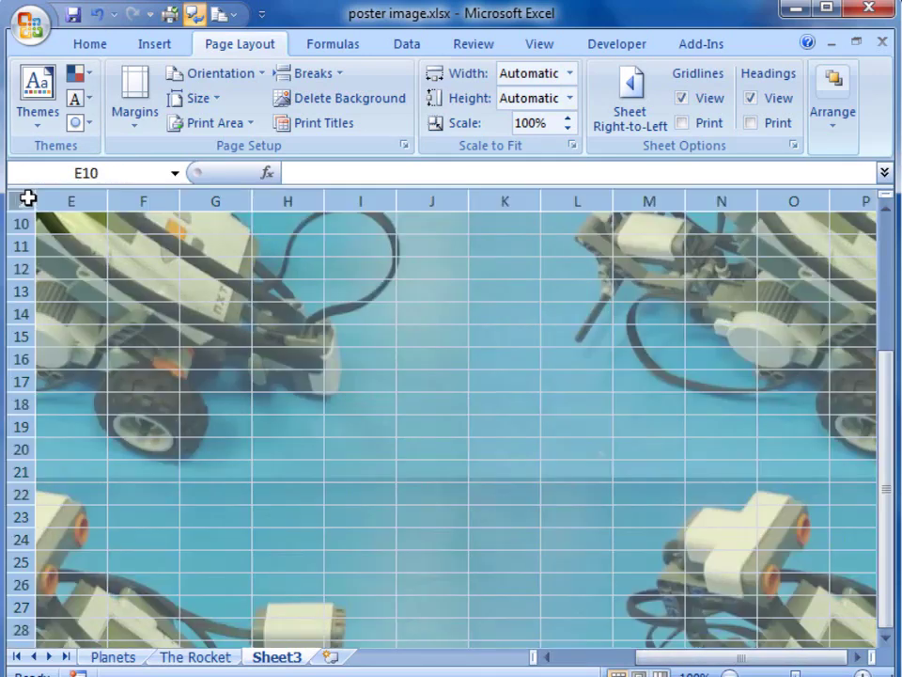
click(91, 44)
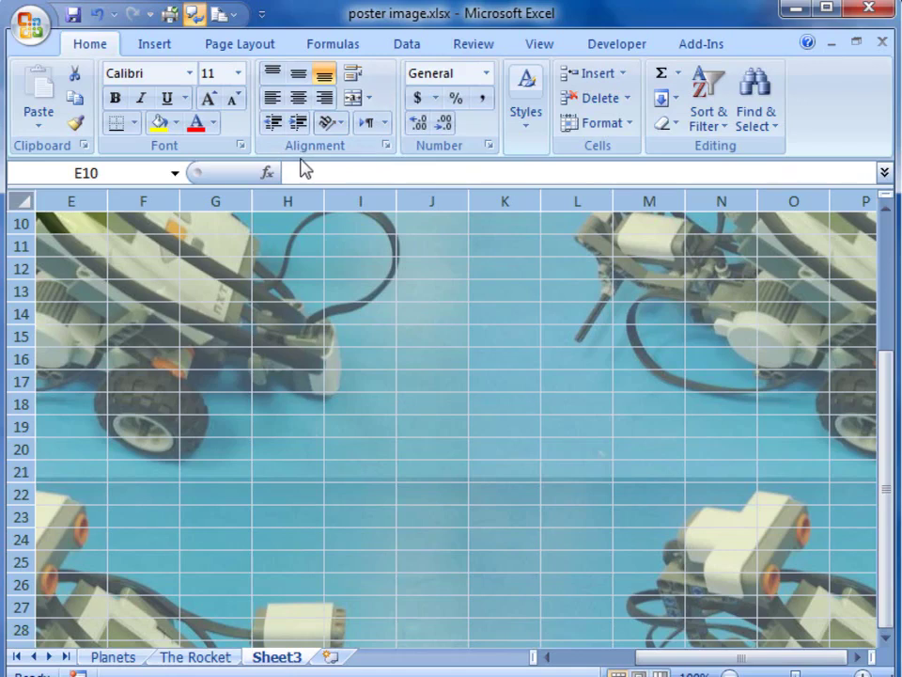
mouse_move(241, 144)
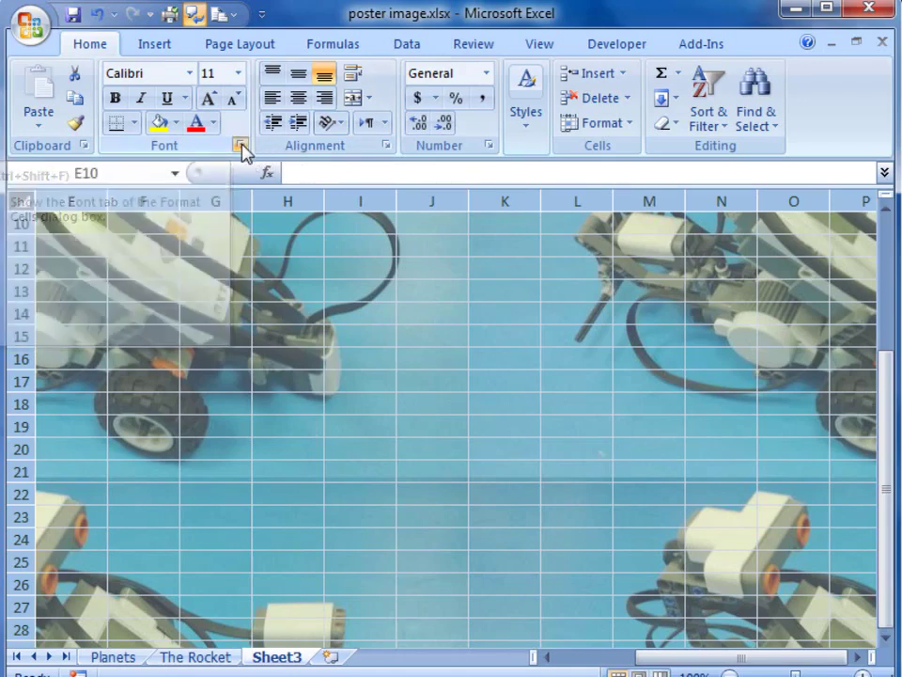
click(241, 145)
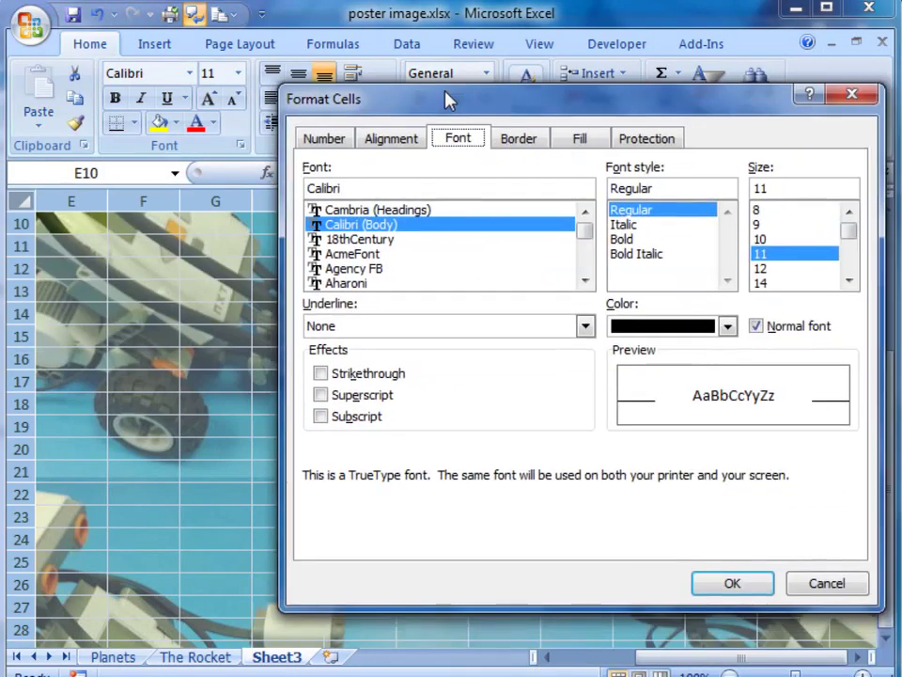
click(575, 139)
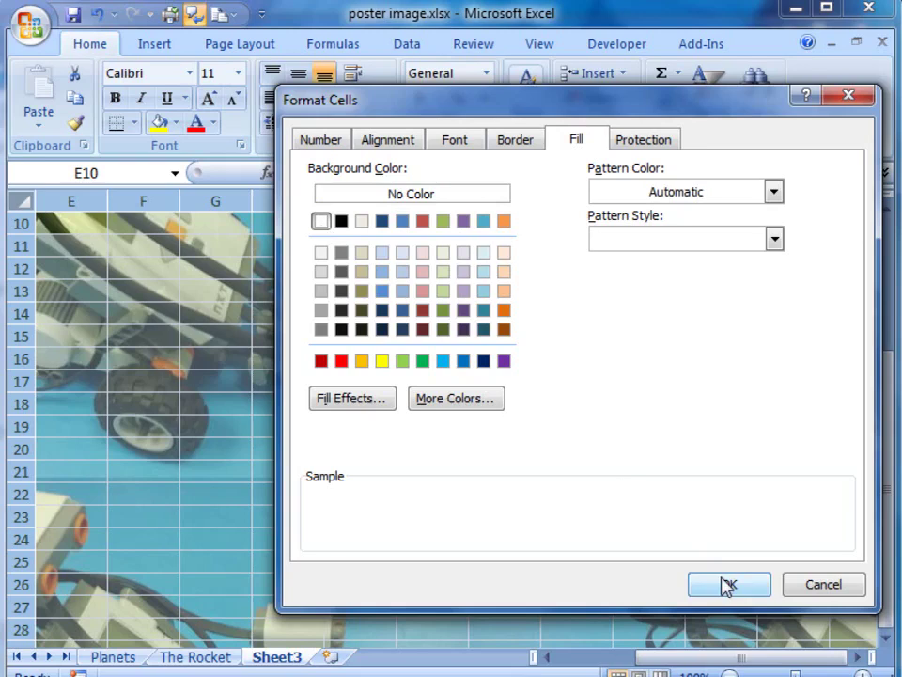
click(730, 582)
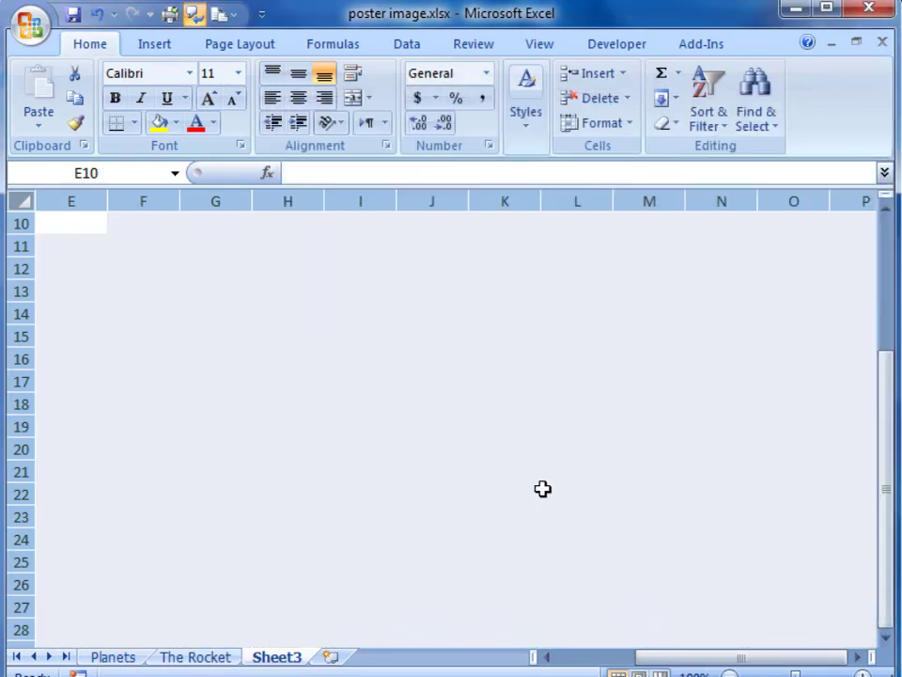
mouse_move(432, 357)
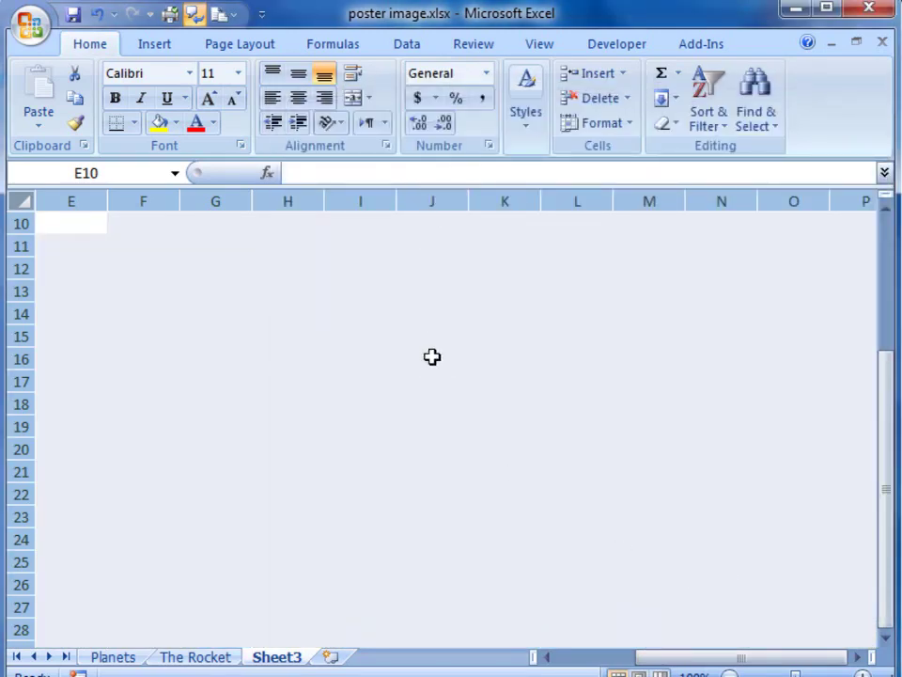
- Clear the fill from A1:J21 so the robot photo shows through, then select H7
click(433, 470)
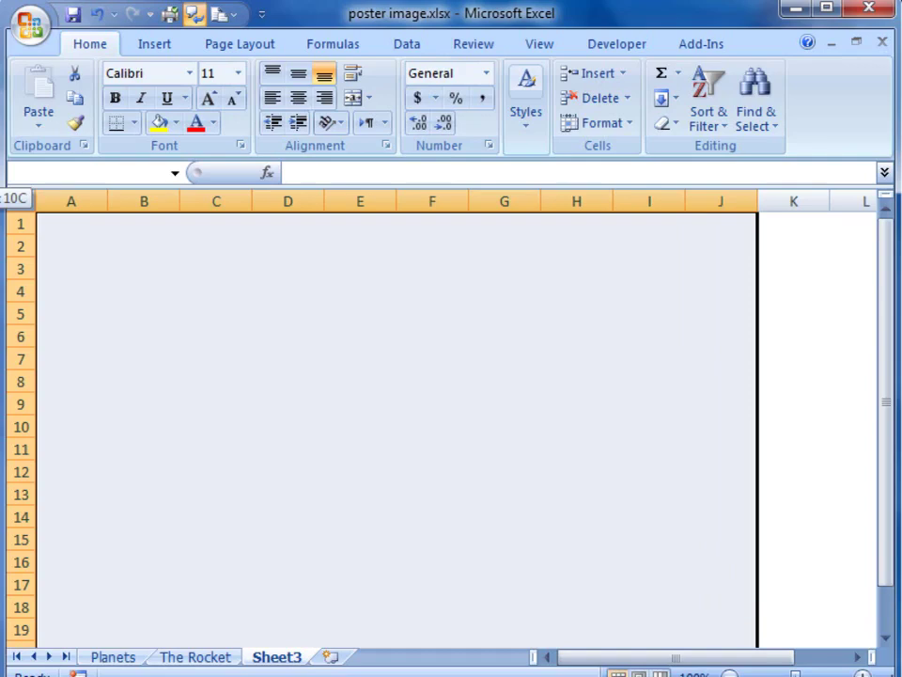
click(241, 144)
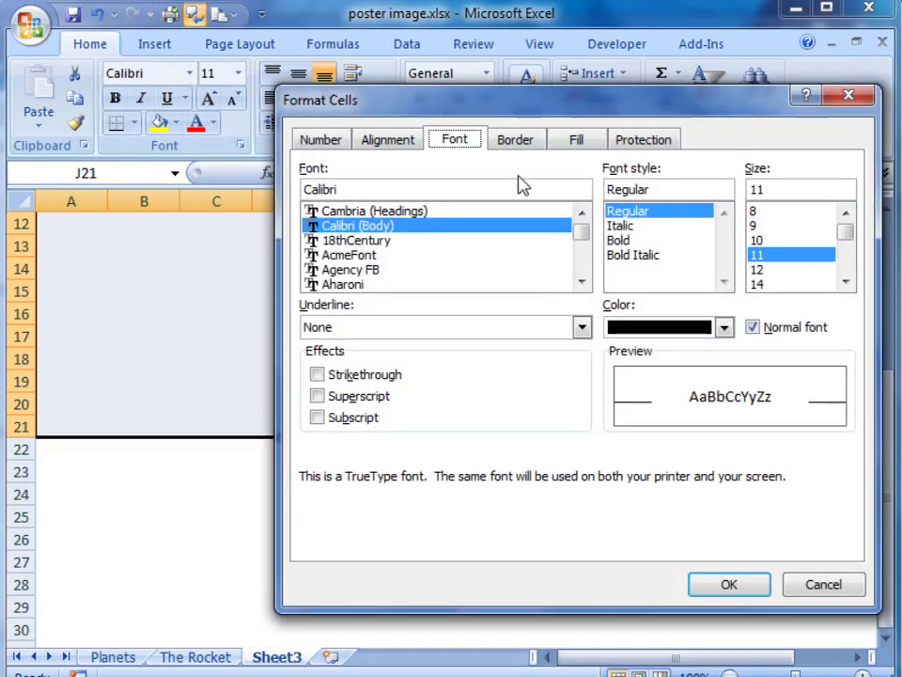
click(575, 139)
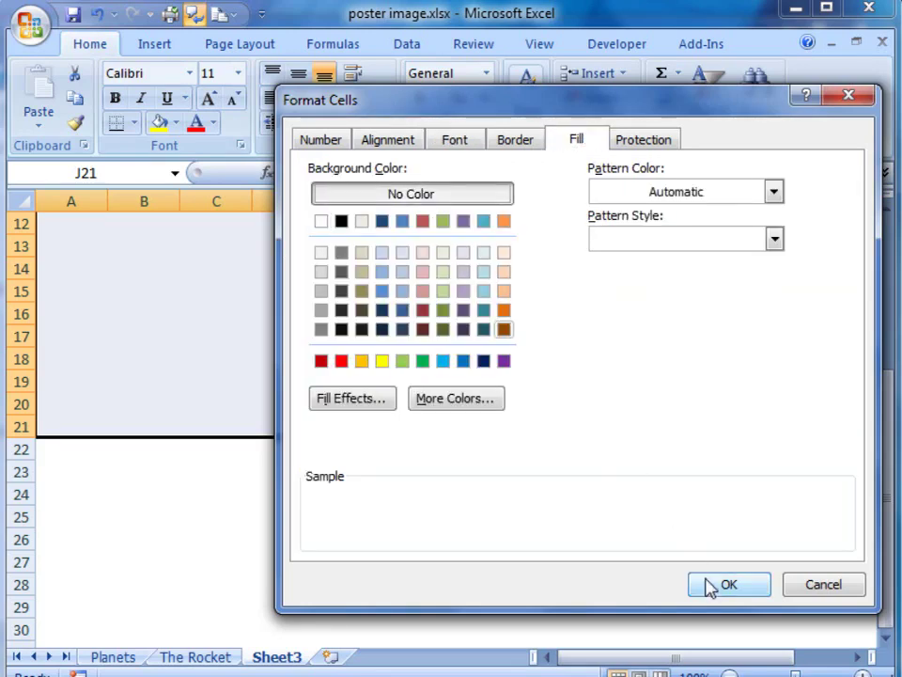
click(729, 583)
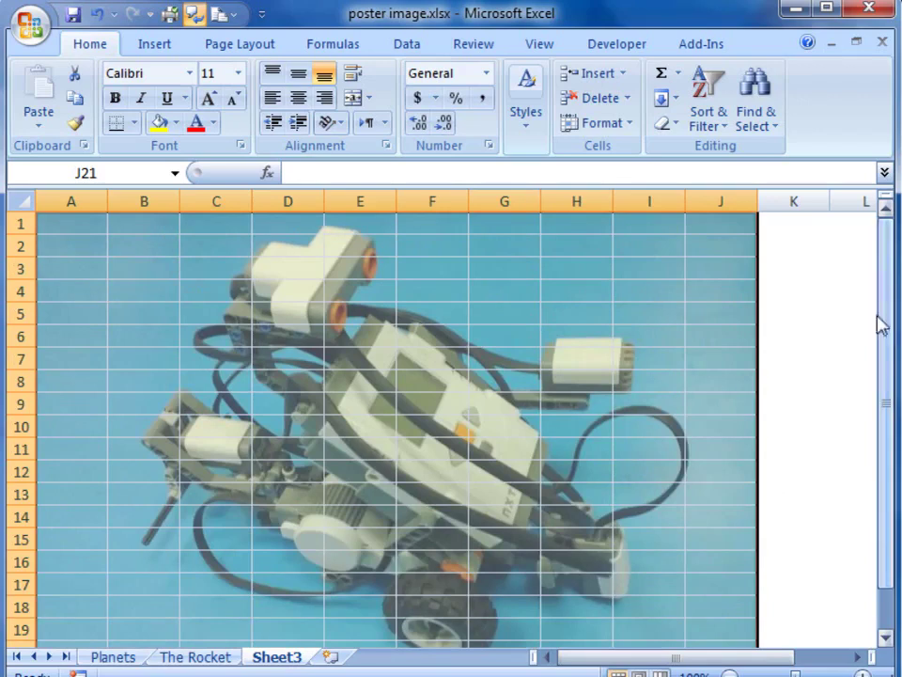
mouse_move(586, 359)
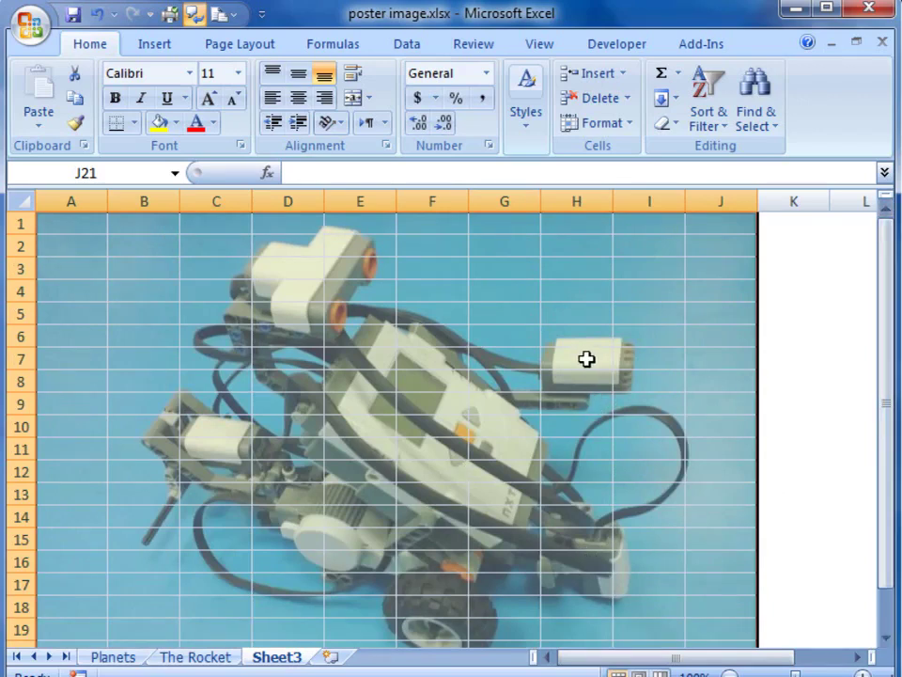
click(575, 359)
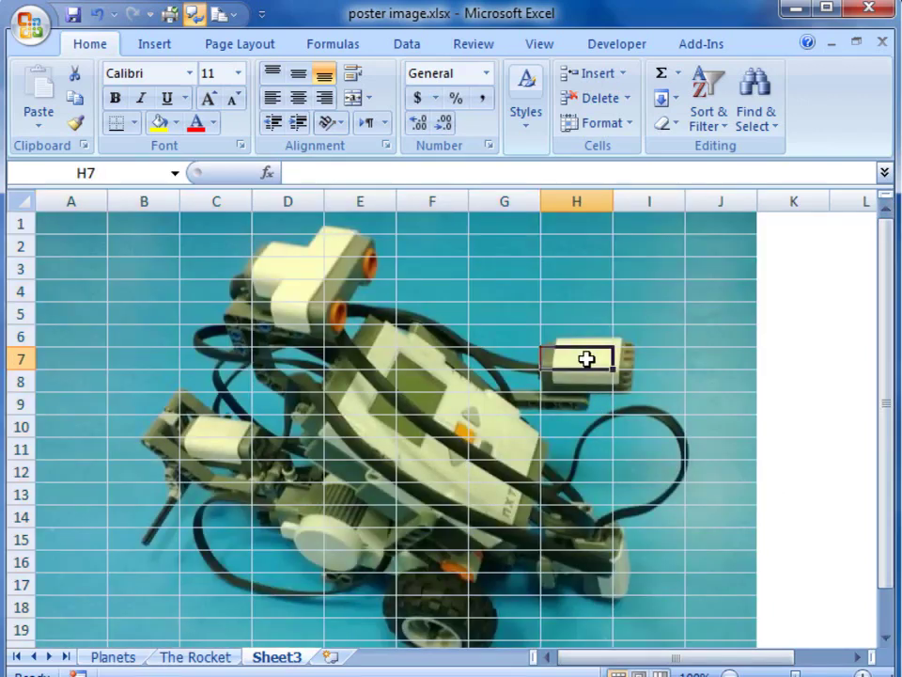
- Add a hover comment reading 'Sound sensor' to cell H7 over the robot's sensor
right_click(575, 358)
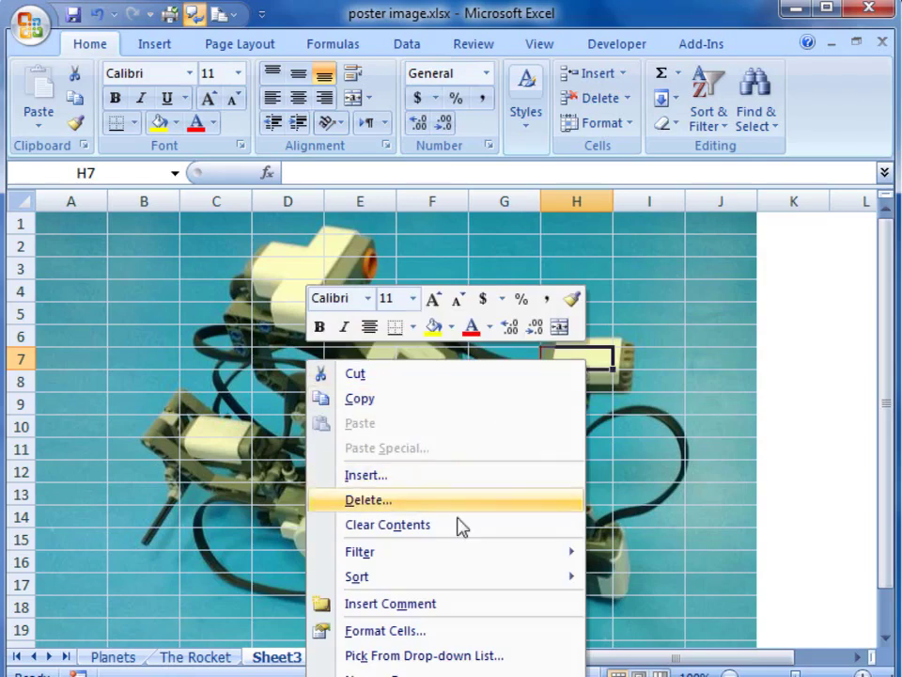
mouse_move(413, 611)
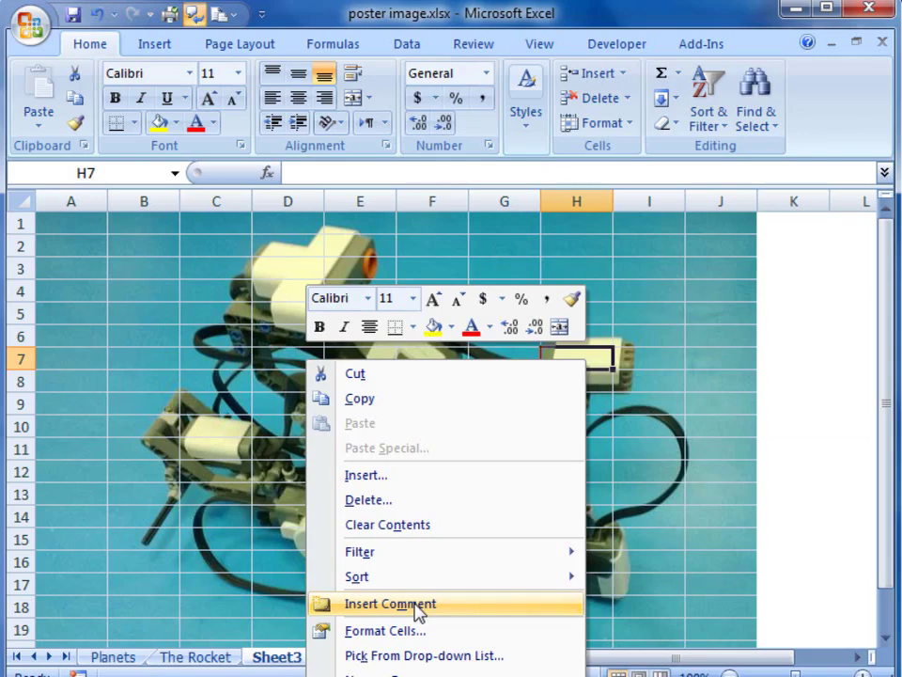
click(389, 603)
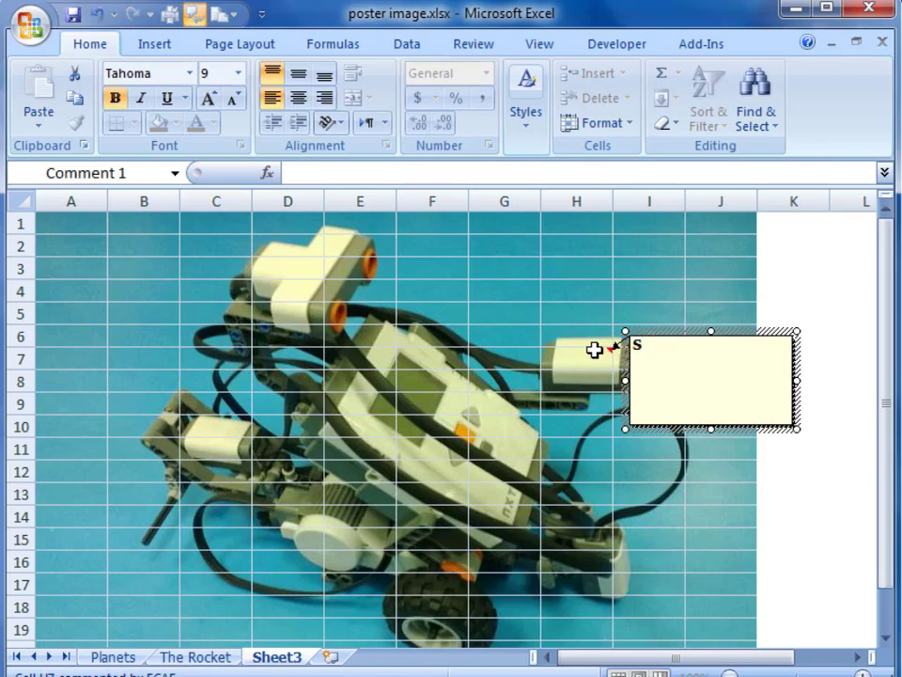
text(Sound)
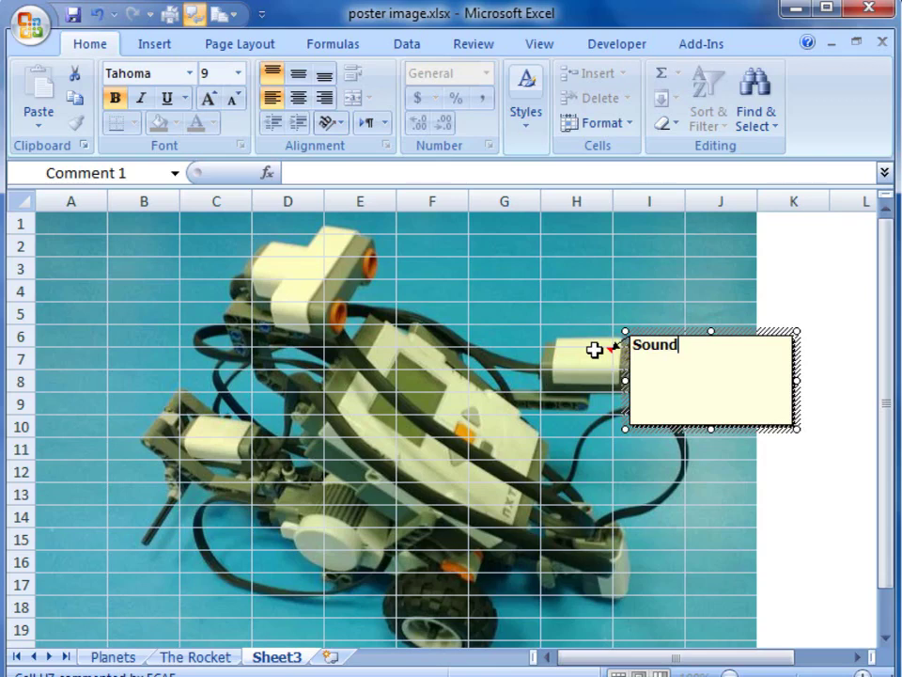
text(sen)
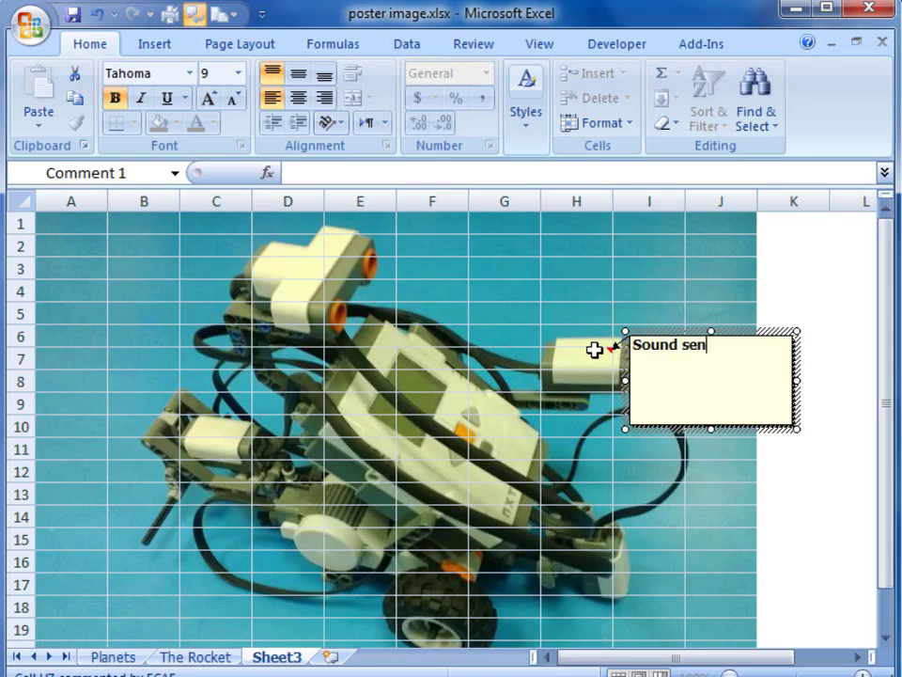
text(sor)
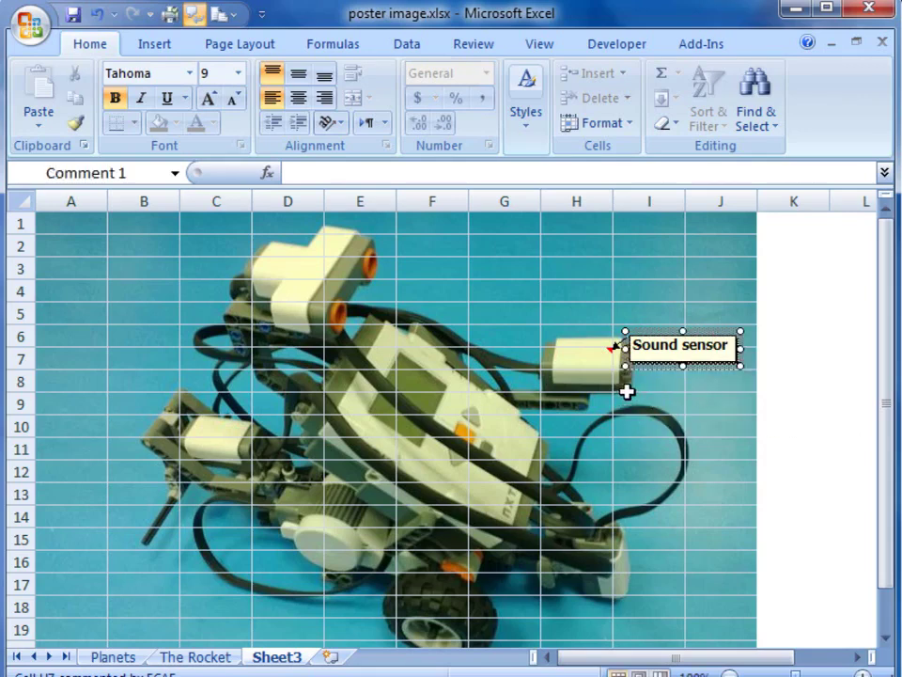
click(648, 402)
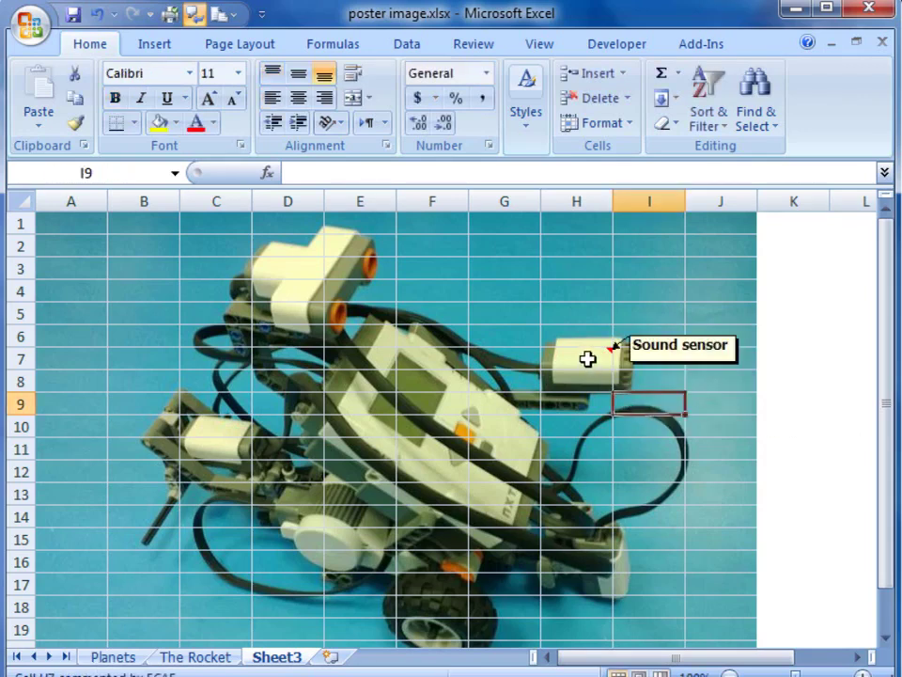
mouse_move(598, 380)
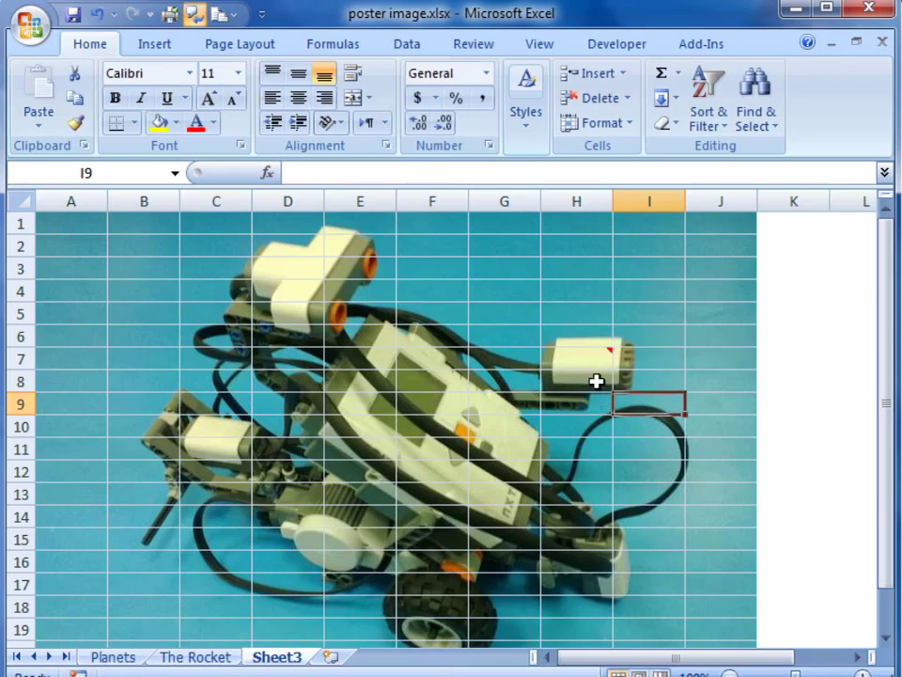
mouse_move(588, 394)
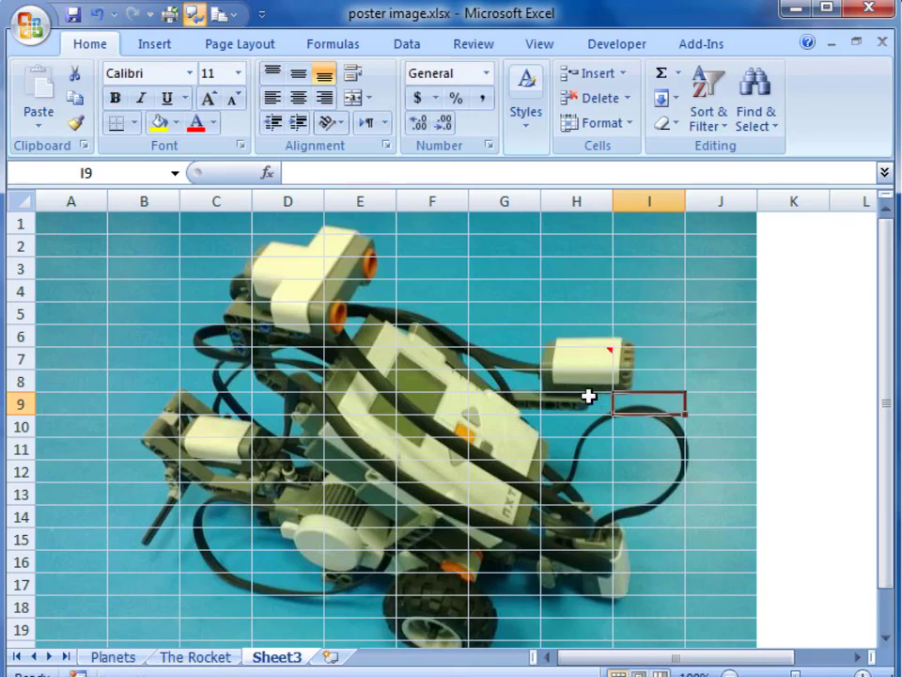
- Add a comment to cell E3 and replace its default label with 'Ultra sonic sensor'
click(359, 269)
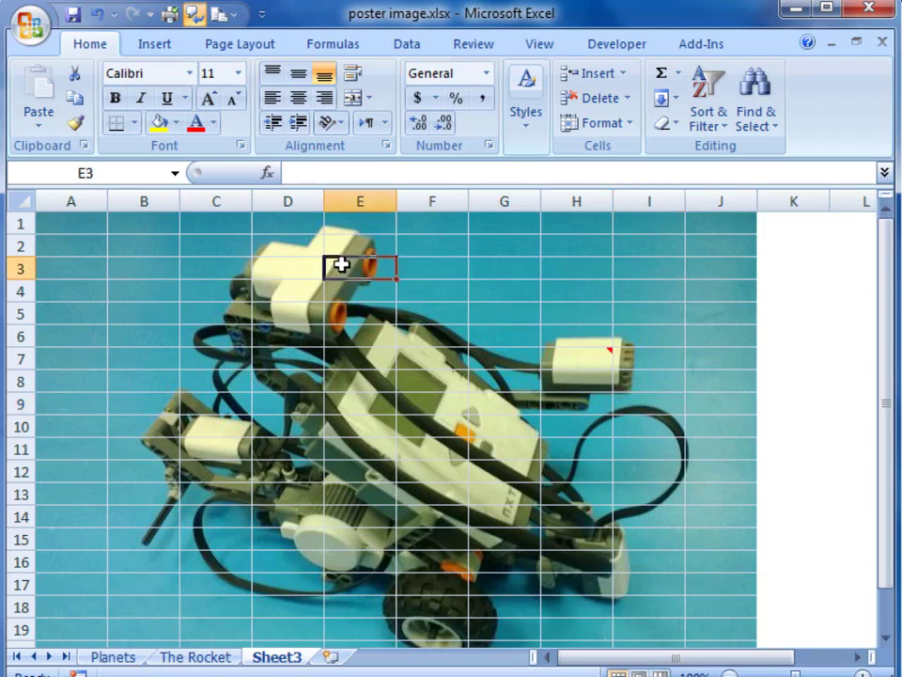
right_click(361, 267)
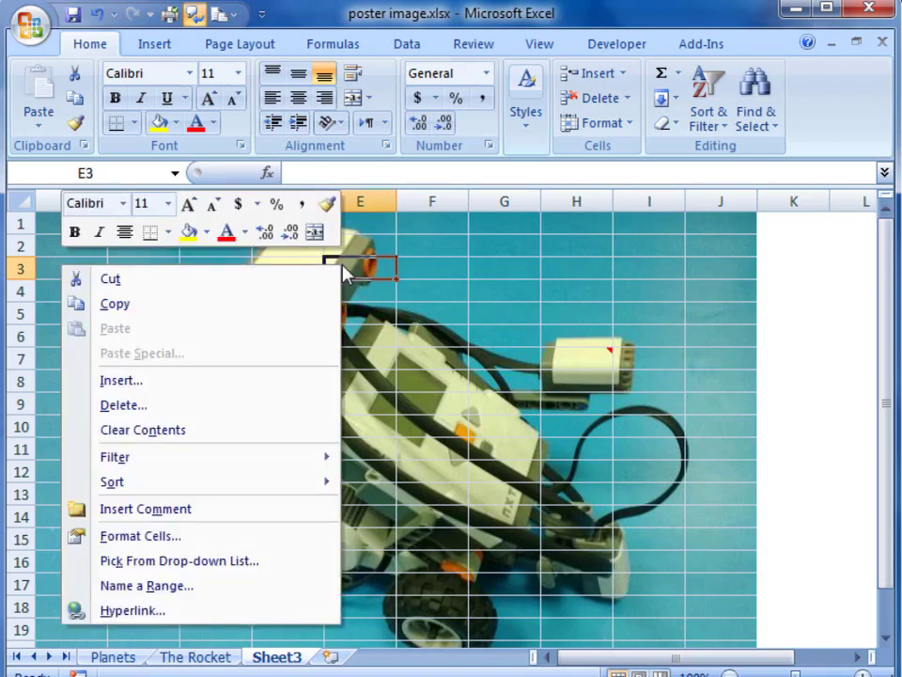
mouse_move(143, 429)
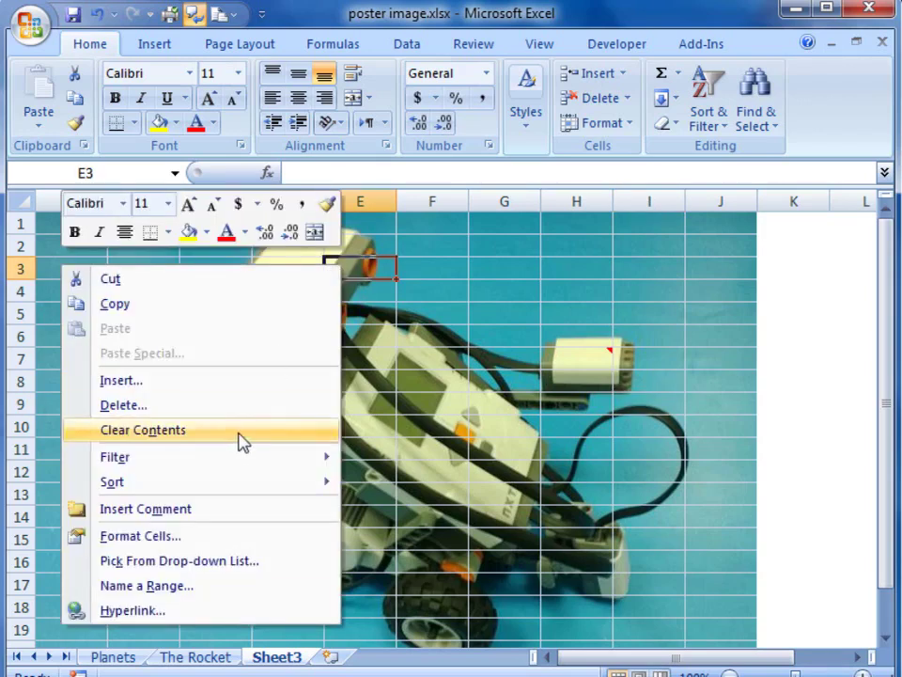
click(145, 507)
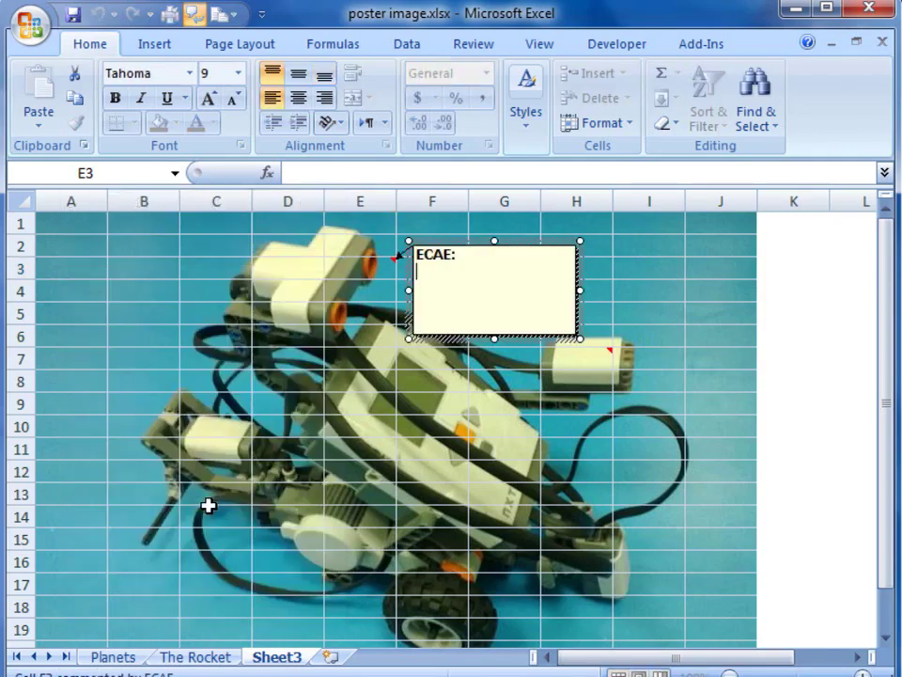
double_click(436, 253)
text(Ultra son)
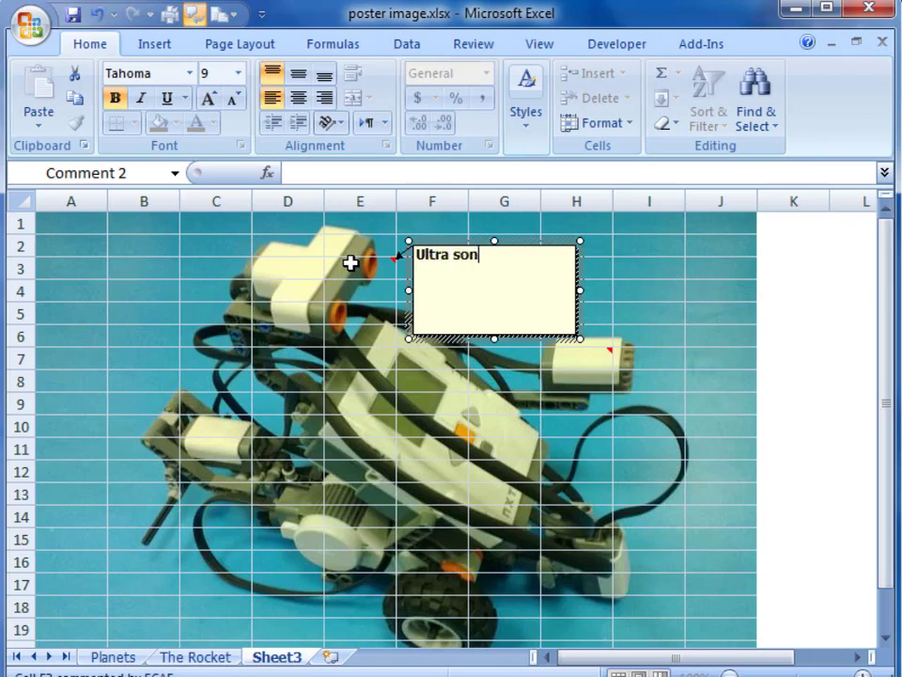
text(ic sensor)
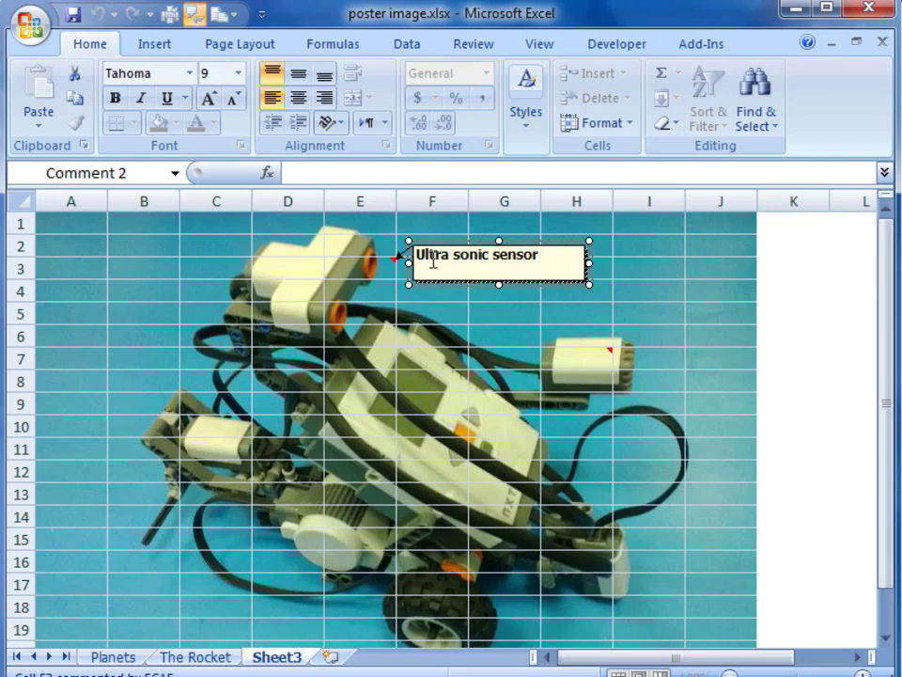
- Make the Ultra sonic sensor comment text bold and slightly larger, then finish editing
triple_click(474, 255)
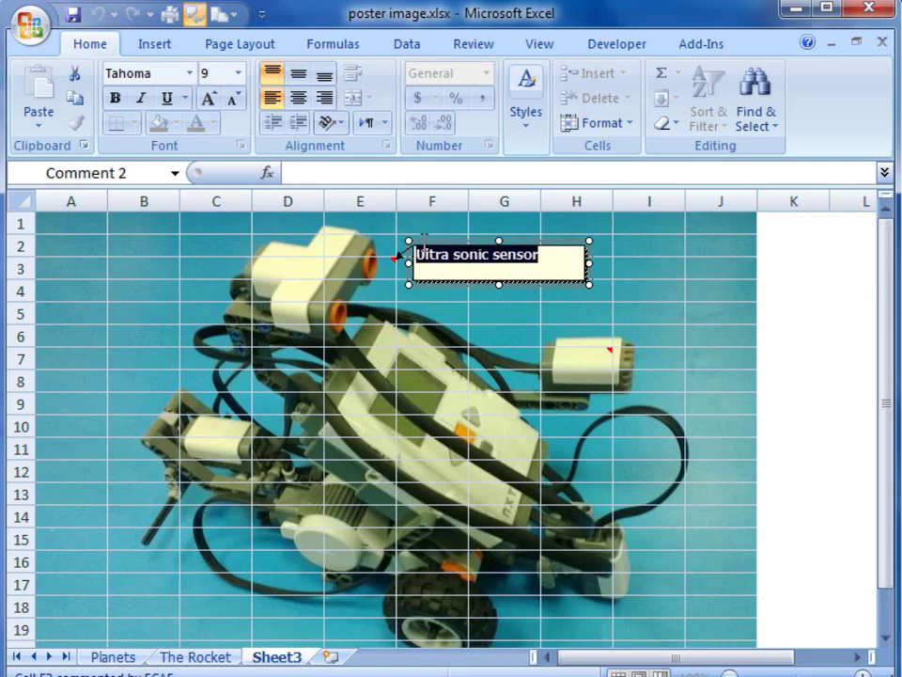
click(211, 98)
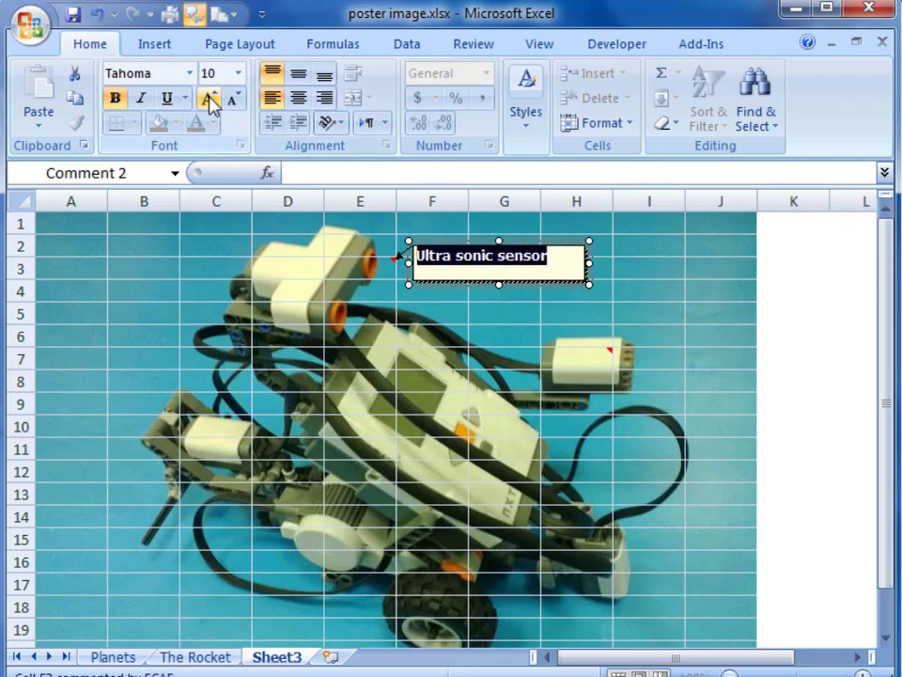
click(239, 71)
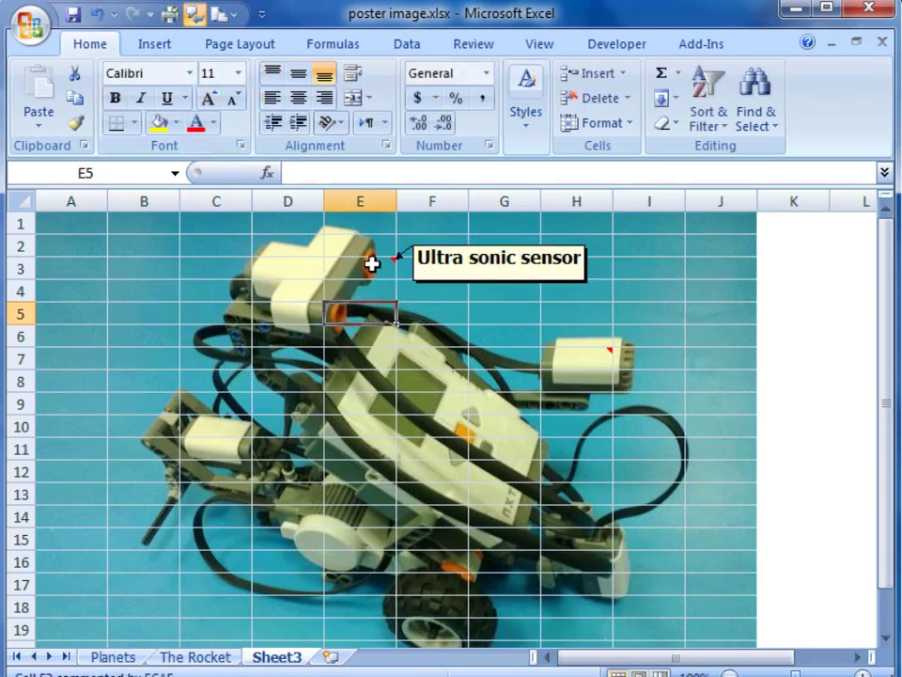
mouse_move(384, 361)
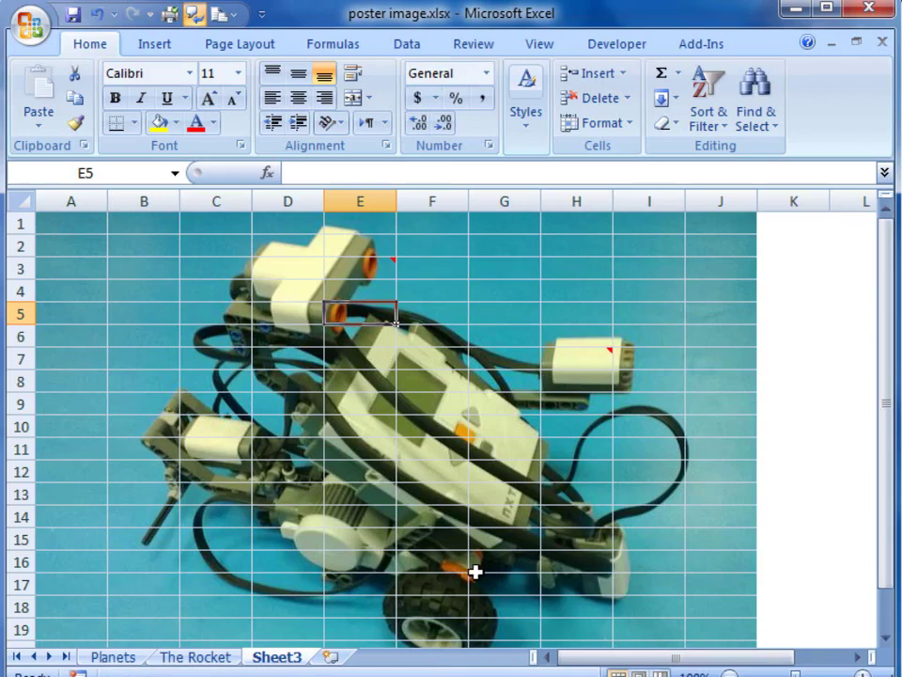
mouse_move(624, 585)
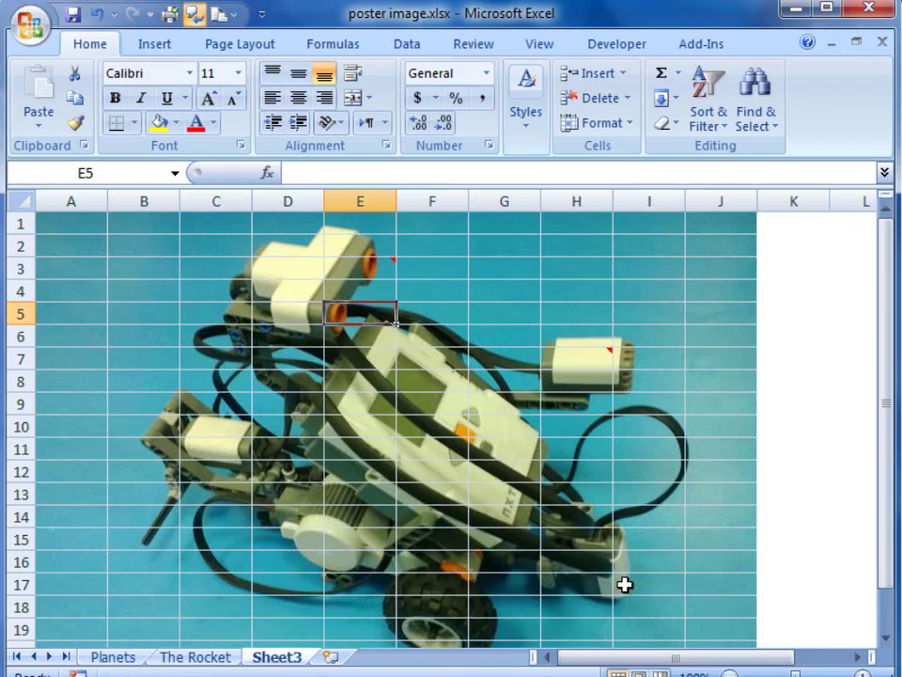
- Add a 'Light sensor' comment to cell I17 and reopen it for bold formatting and resizing
click(648, 583)
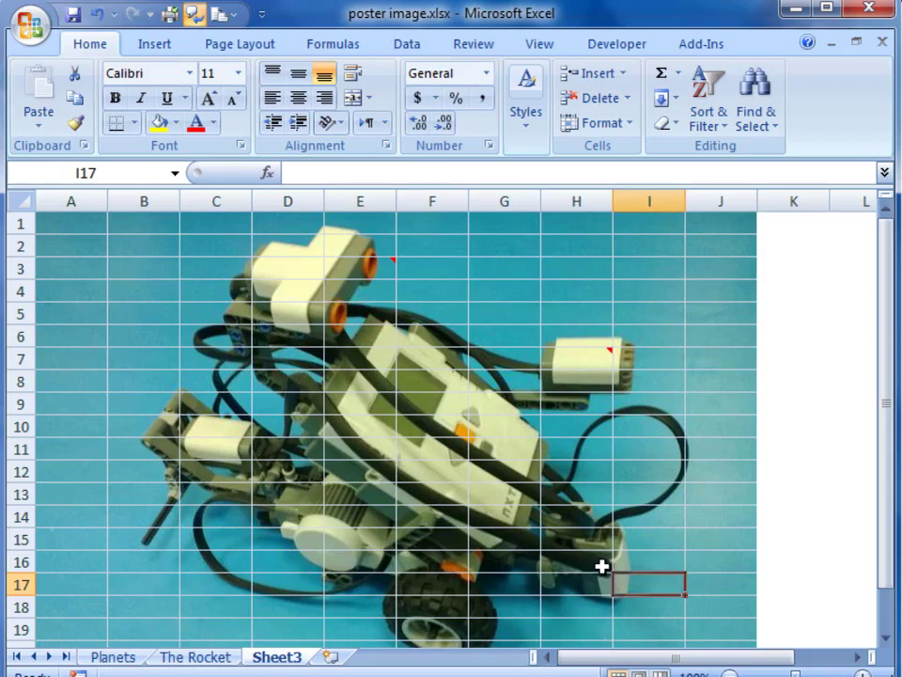
mouse_move(628, 587)
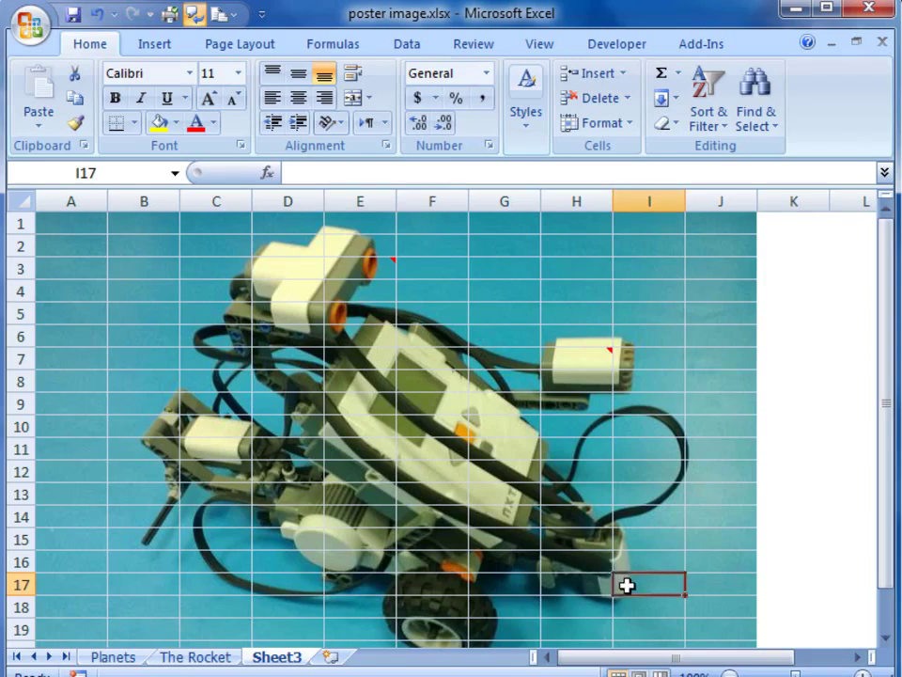
right_click(649, 583)
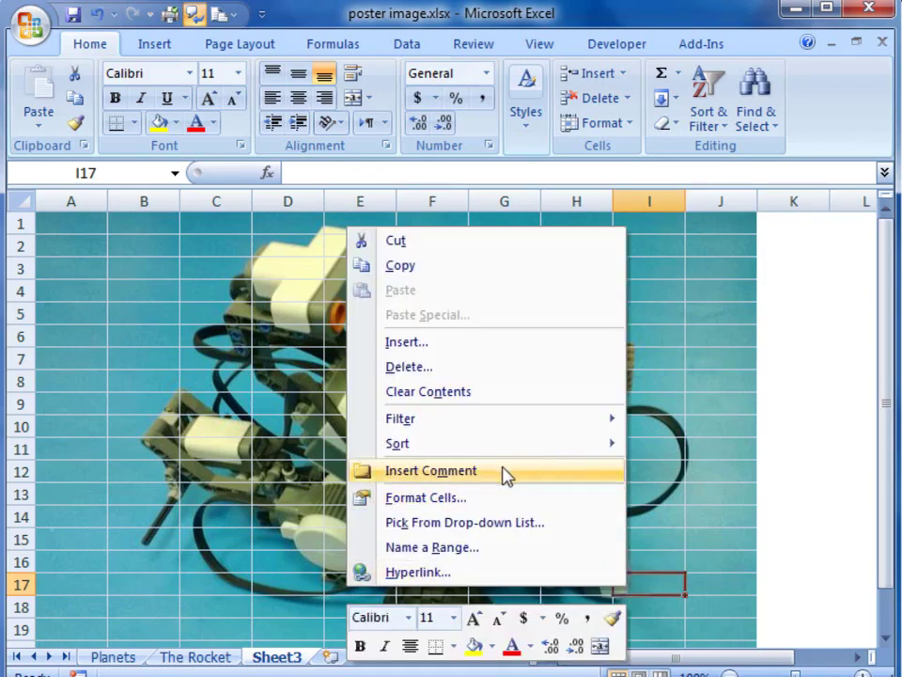
click(429, 470)
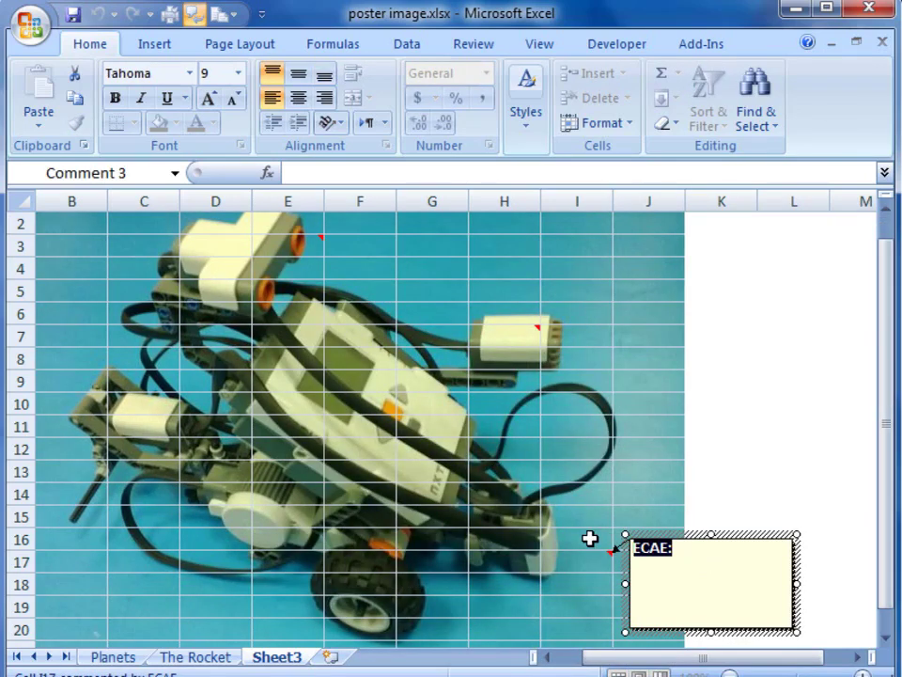
text(Light sensor)
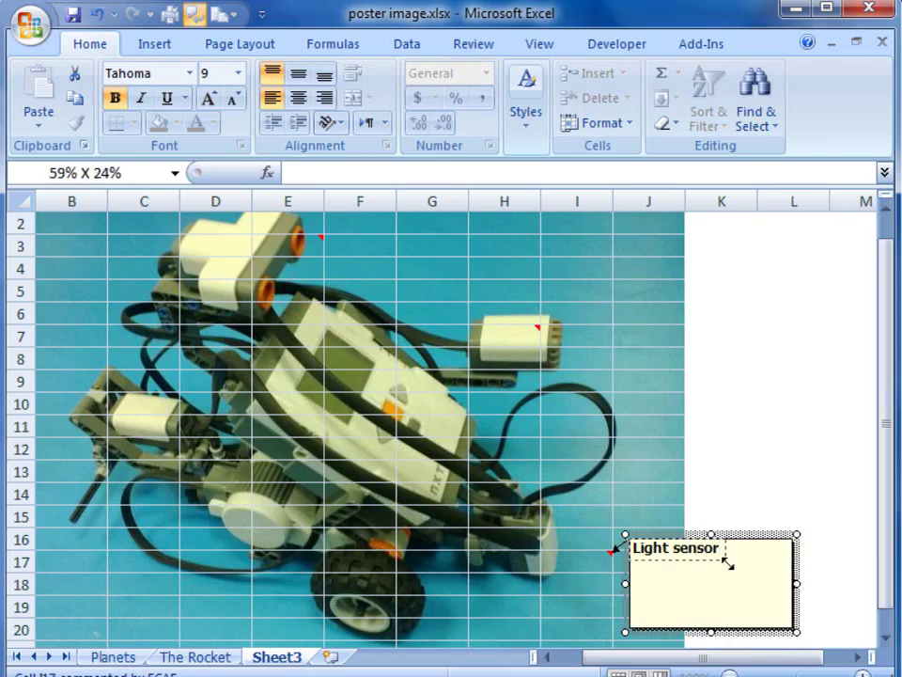
click(577, 560)
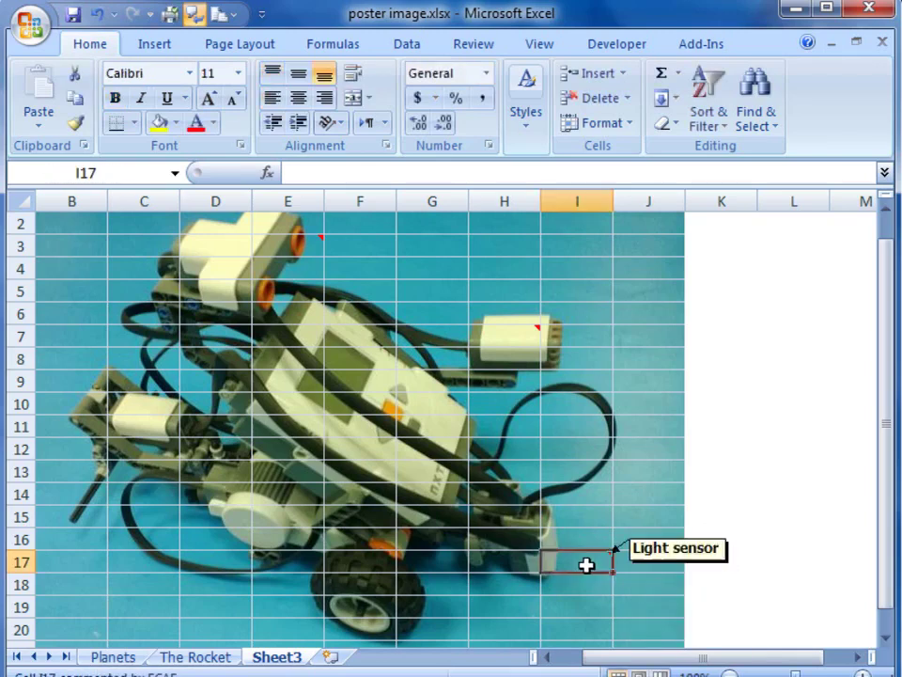
right_click(587, 564)
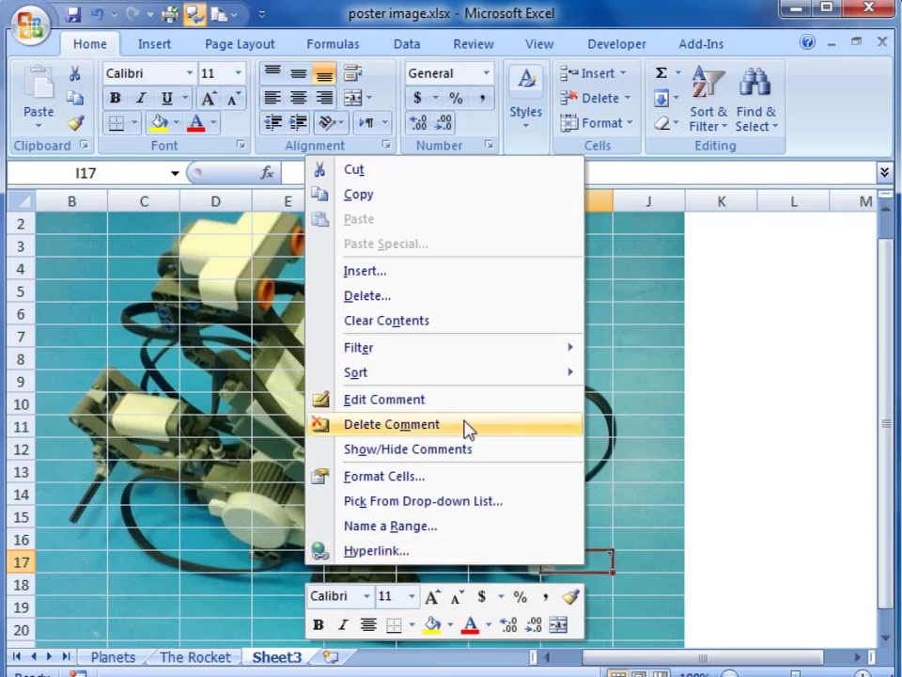
mouse_move(436, 436)
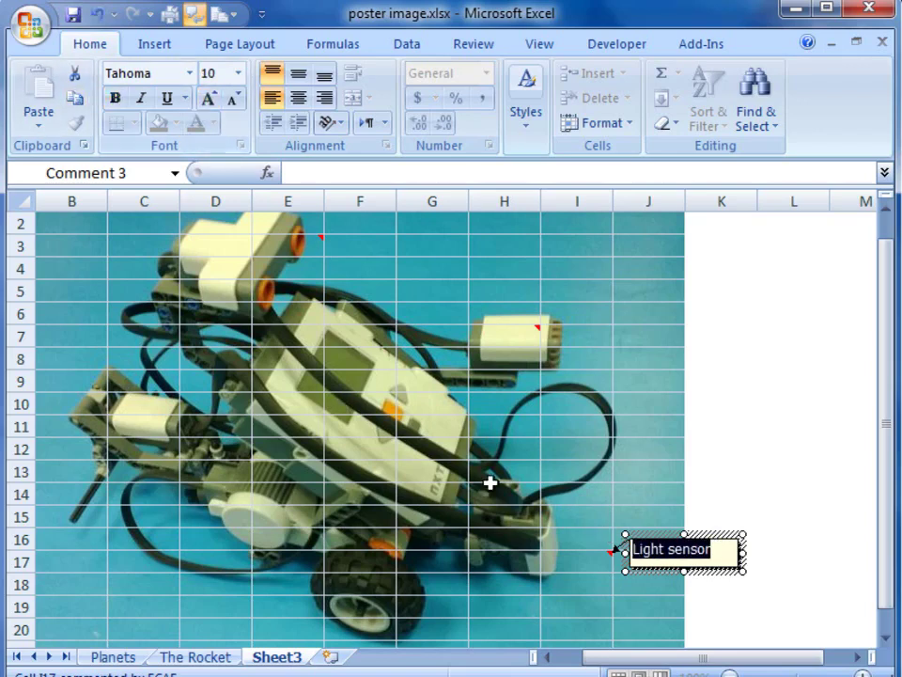
- Copy cell I17, then I16 instead, and select cell E17 near the front wheel
click(576, 560)
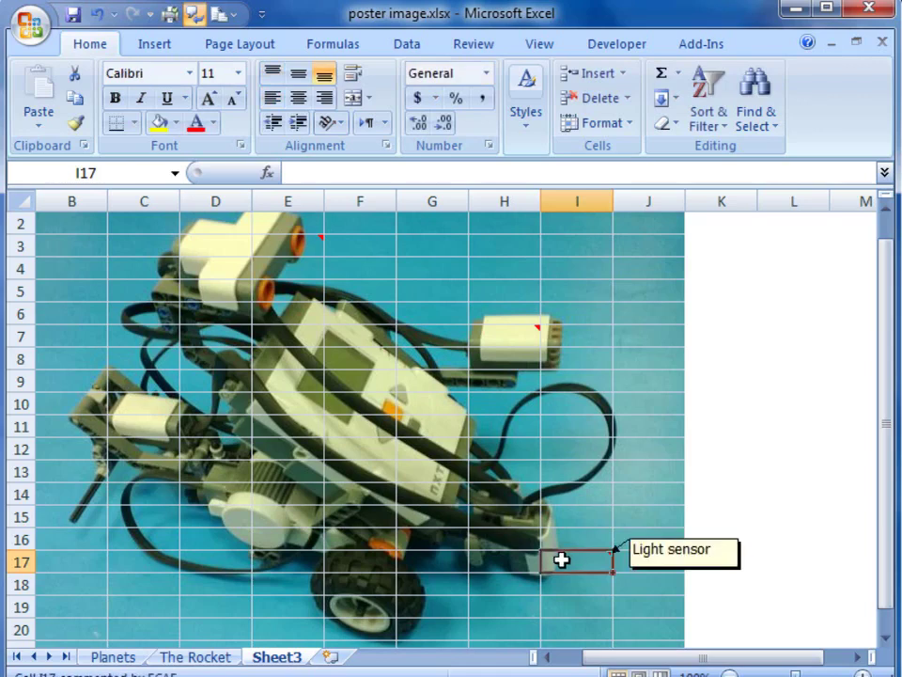
right_click(560, 560)
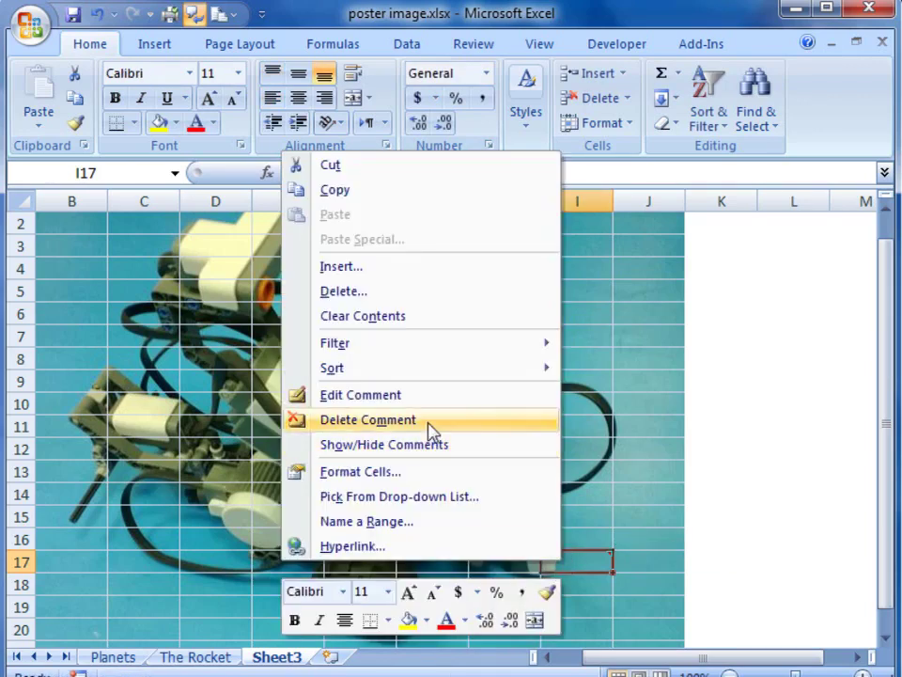
mouse_move(334, 190)
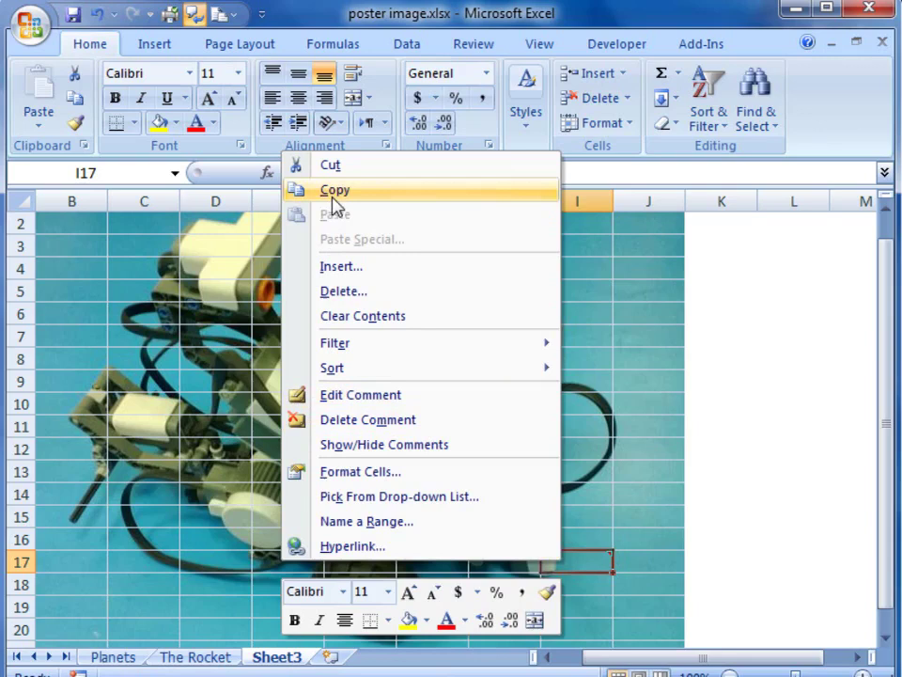
click(335, 190)
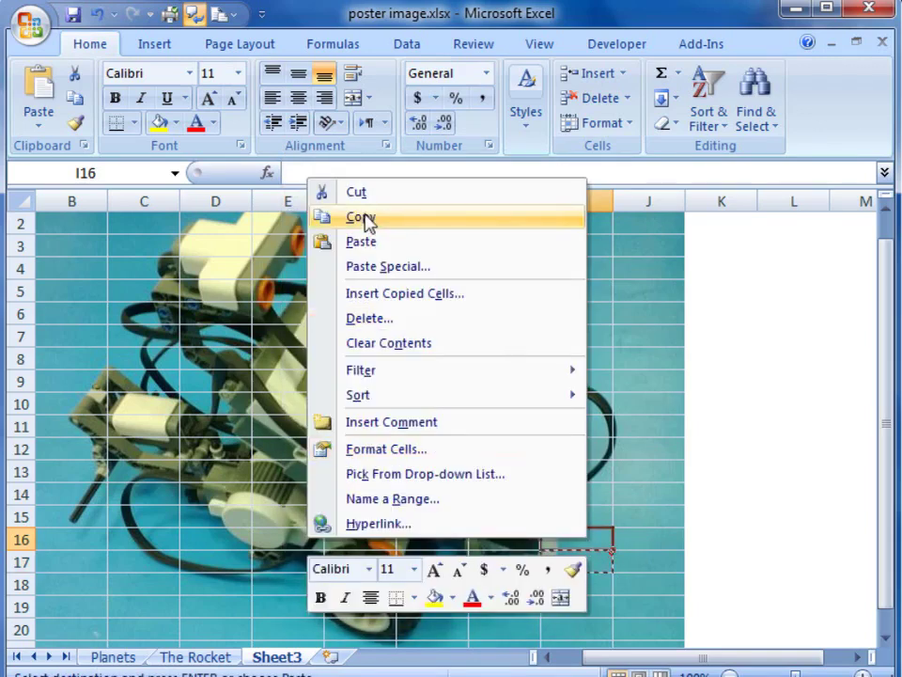
click(361, 218)
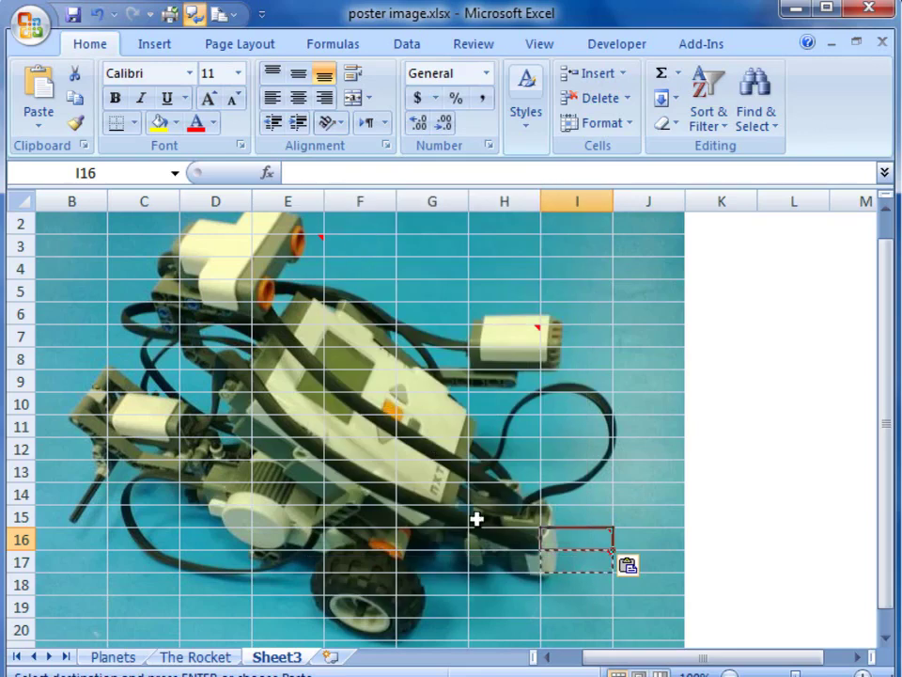
click(504, 628)
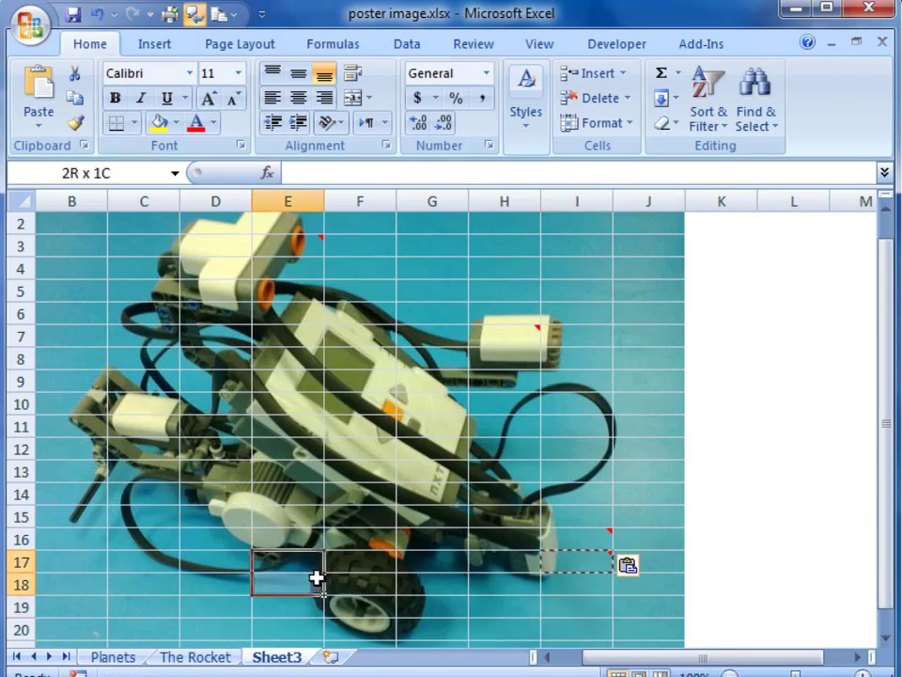
- Add a 'Wheel' comment on the cells covering the robot's front wheel at E17
drag(316, 579, 406, 624)
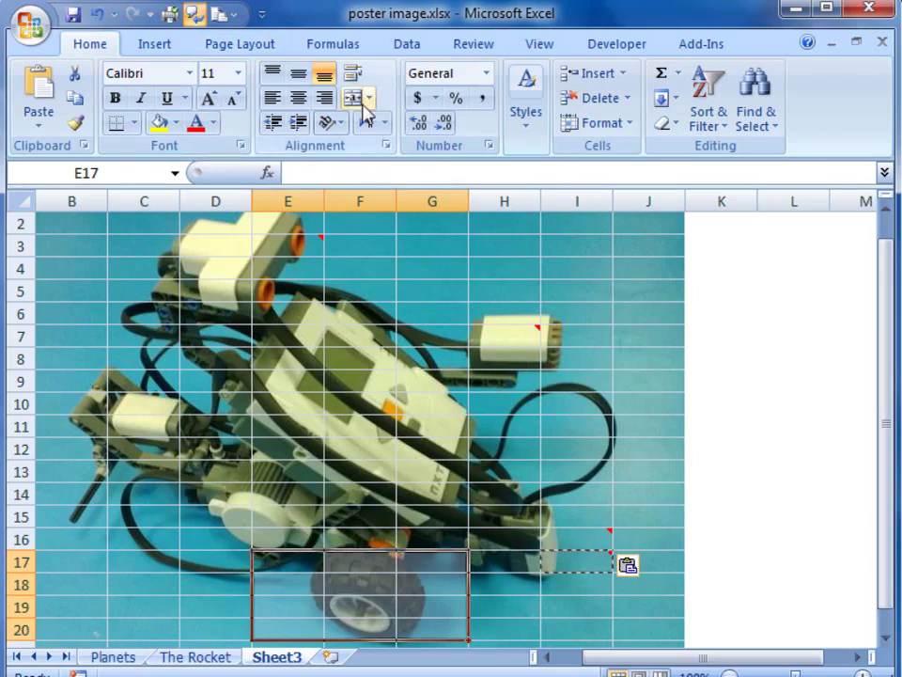
mouse_move(353, 98)
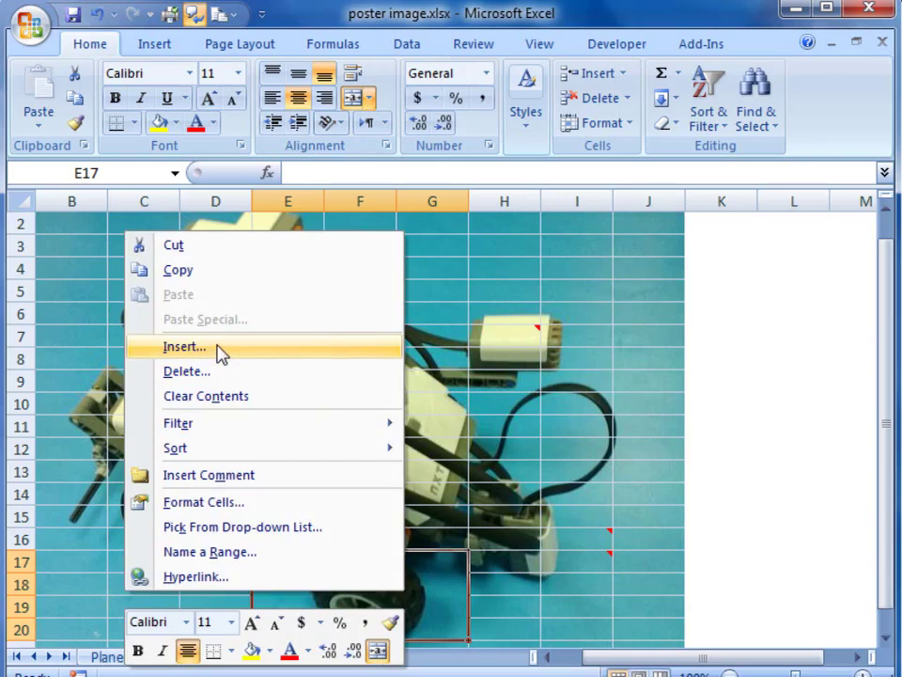
click(208, 473)
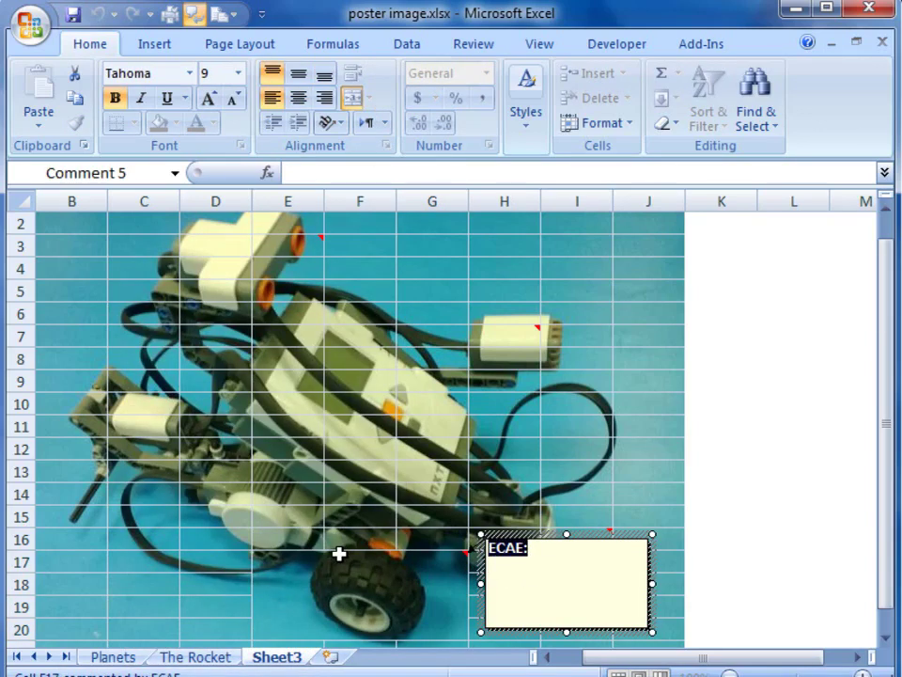
text(Wheel)
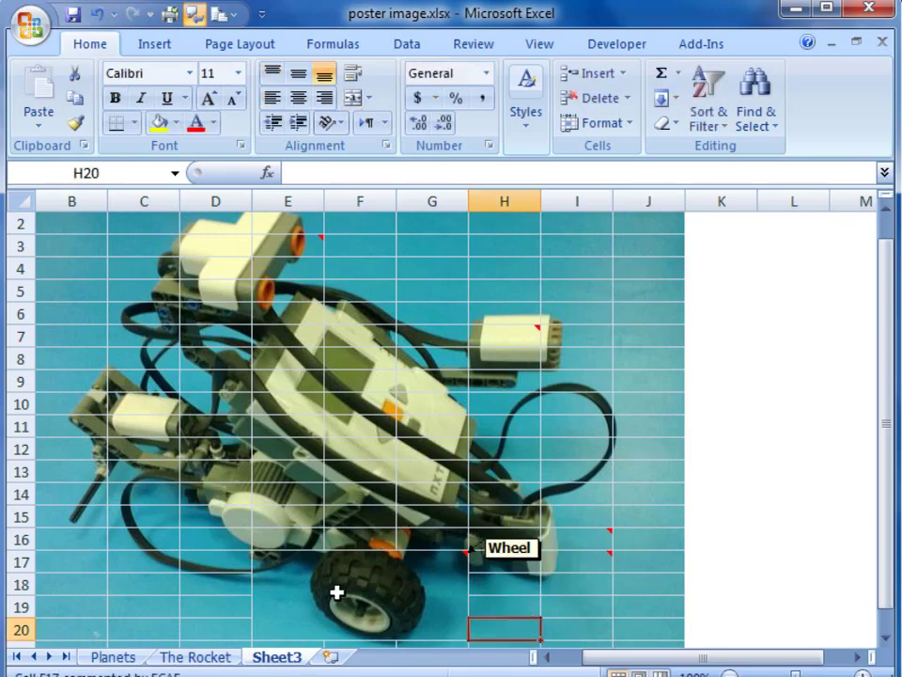
- Turn off Gridlines View on Page Layout so the robot photo shows cleanly
click(239, 44)
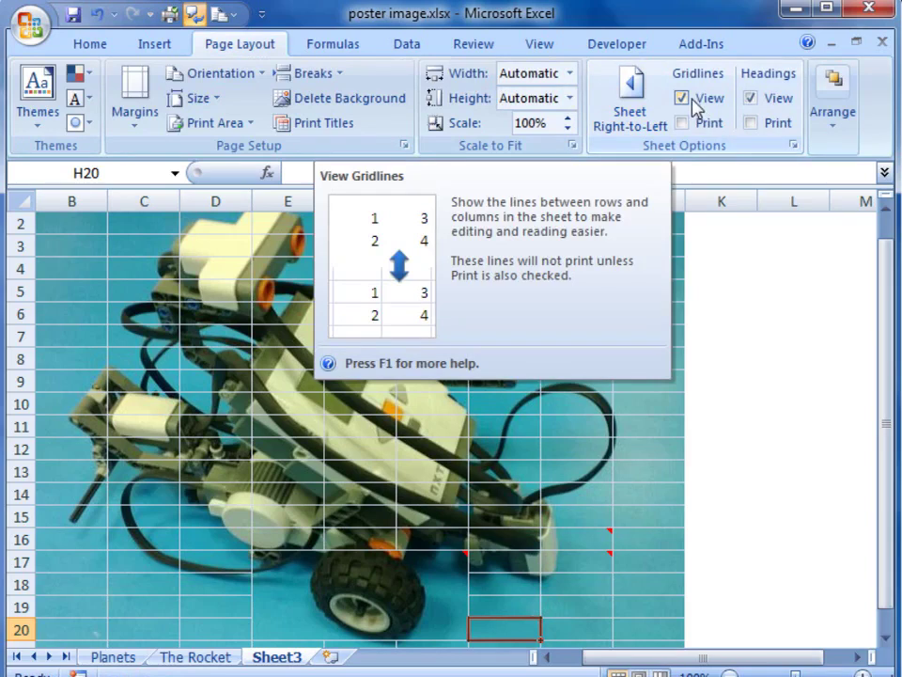
click(680, 98)
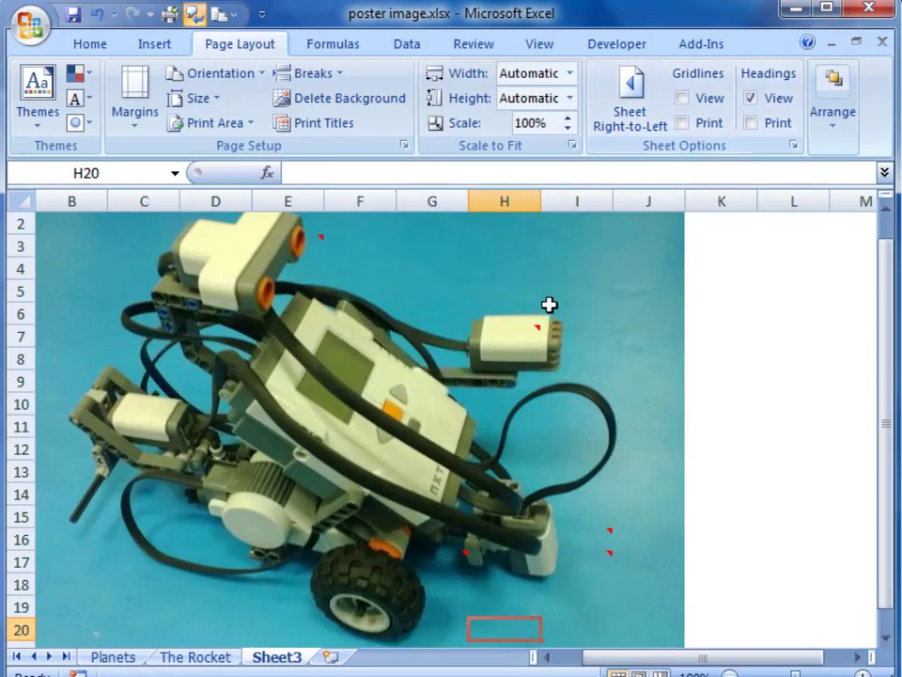
mouse_move(437, 515)
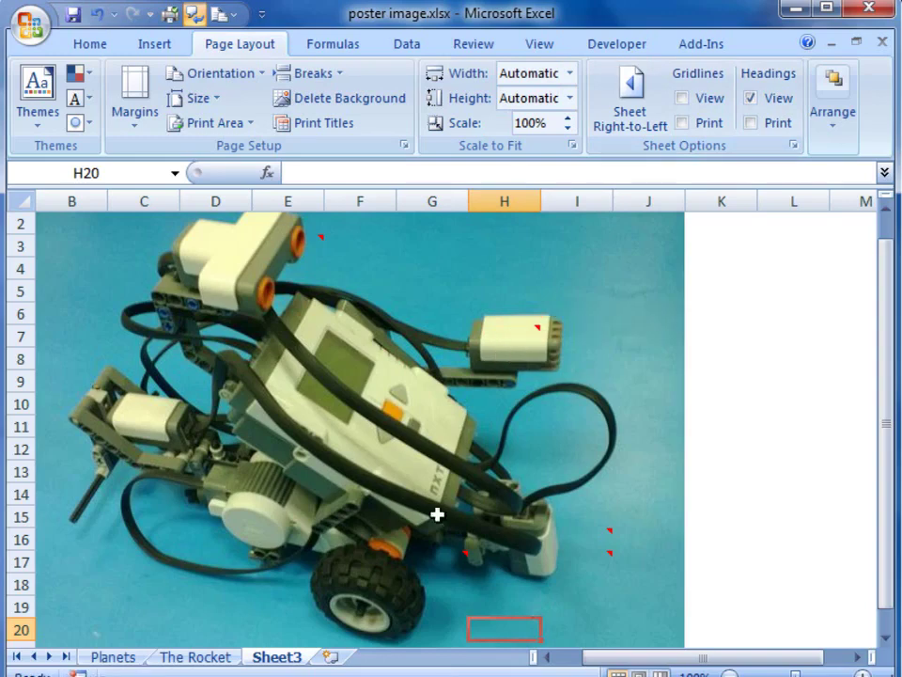
mouse_move(466, 553)
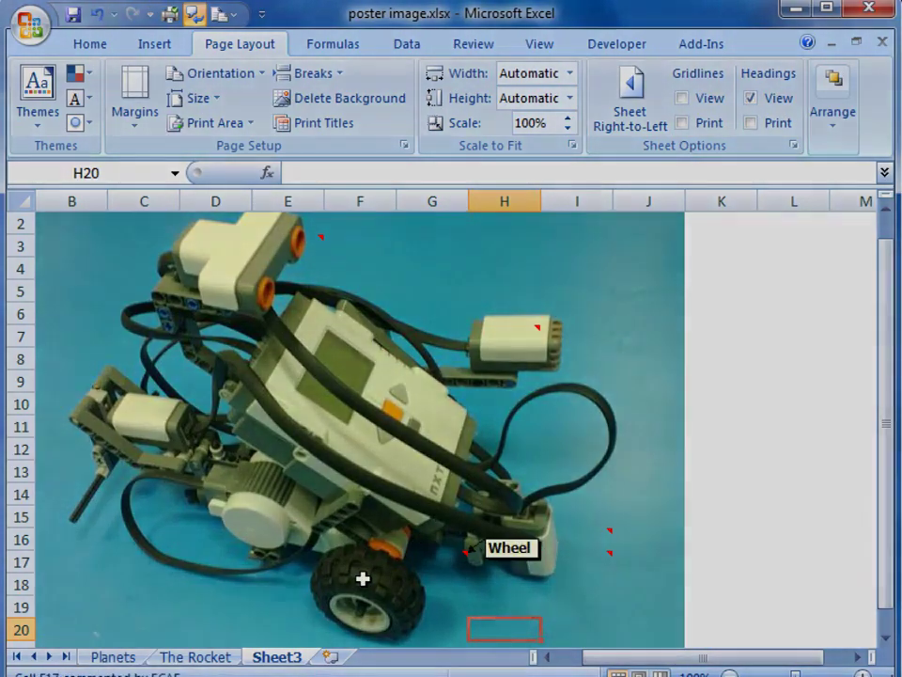
mouse_move(581, 560)
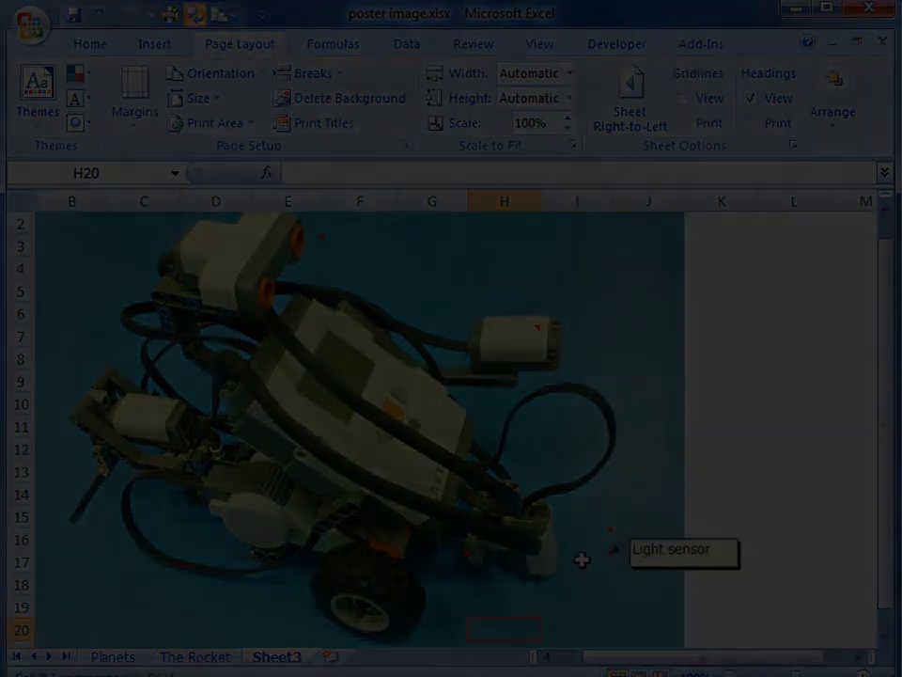